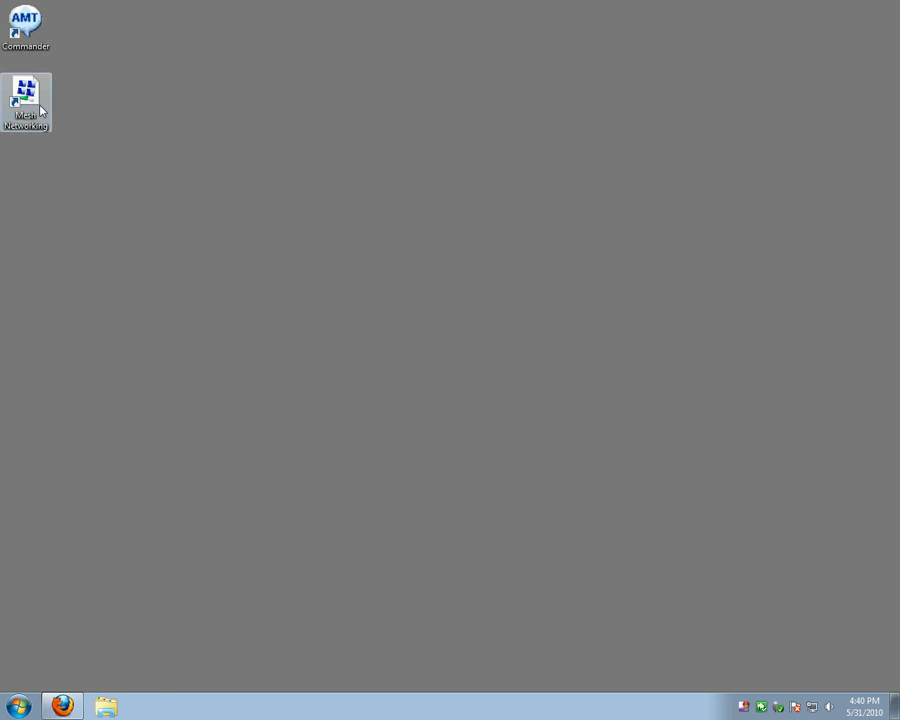
Step: Launch the browser to the Mesh Networking site and log in with the account name and password
double_click(24, 96)
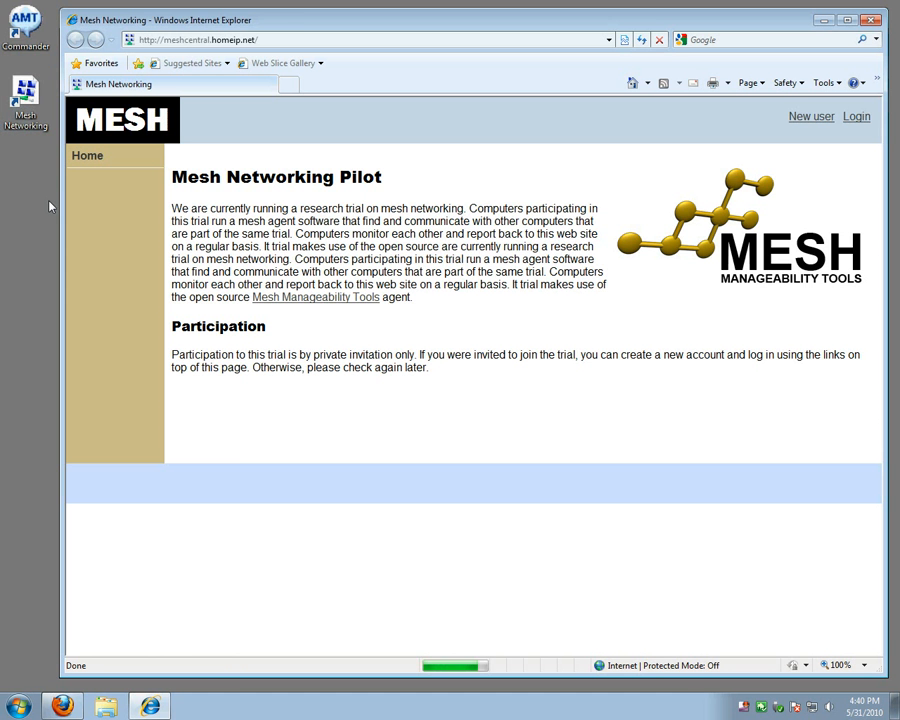
mouse_move(344, 200)
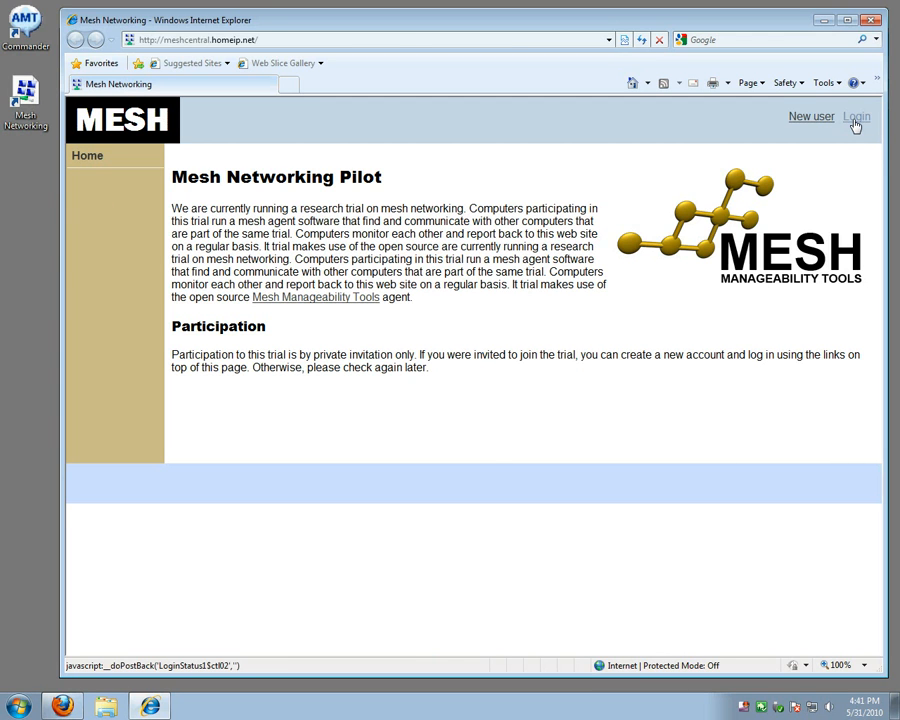
click(856, 116)
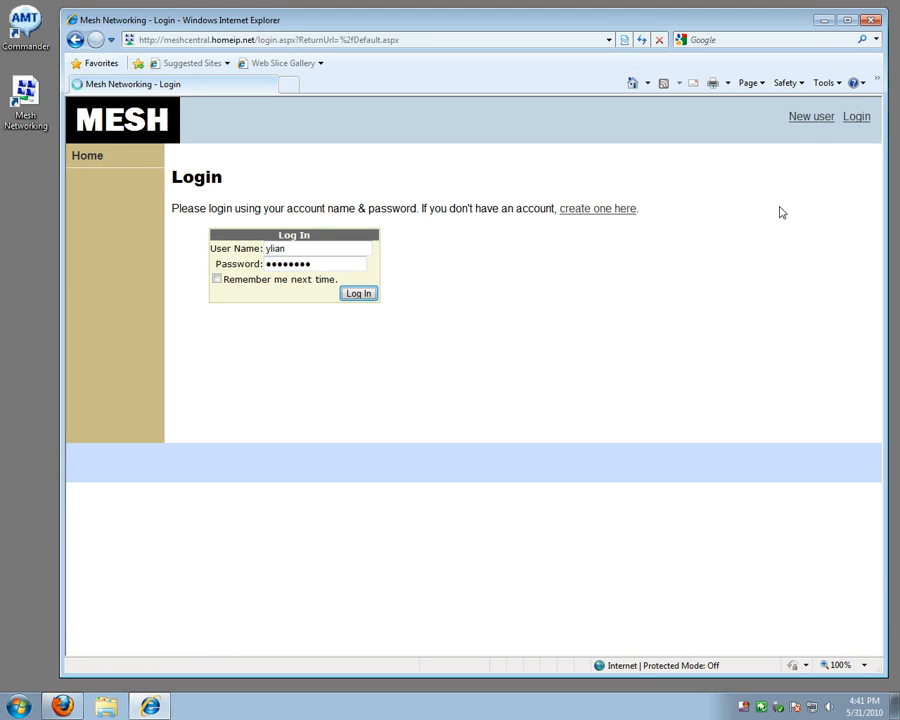
click(358, 292)
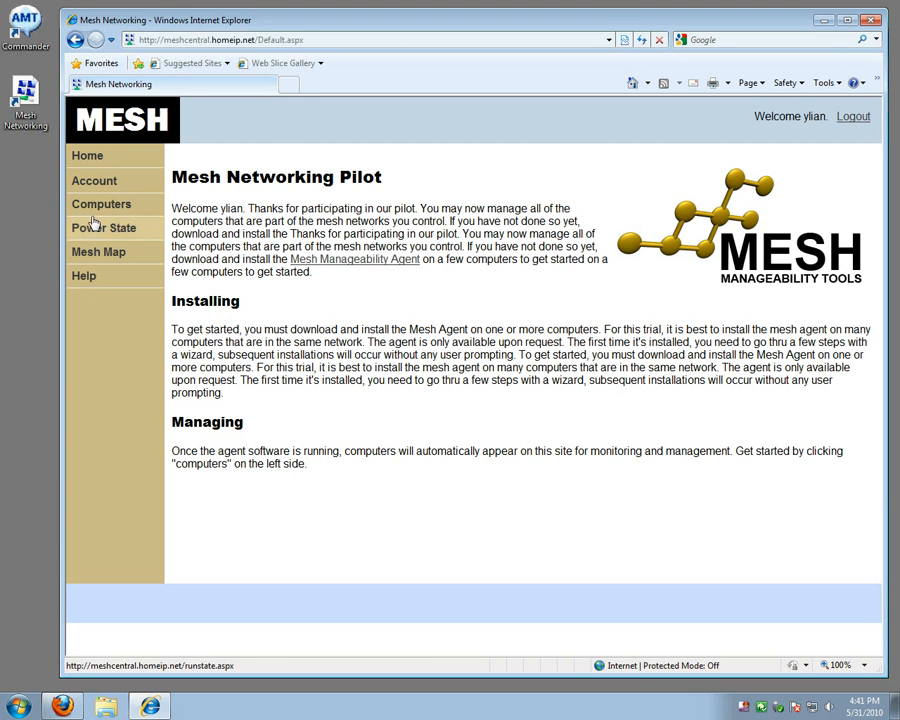
Step: Show the Managed Computers page listing each lab machine's state, agent version and AMT details
click(100, 204)
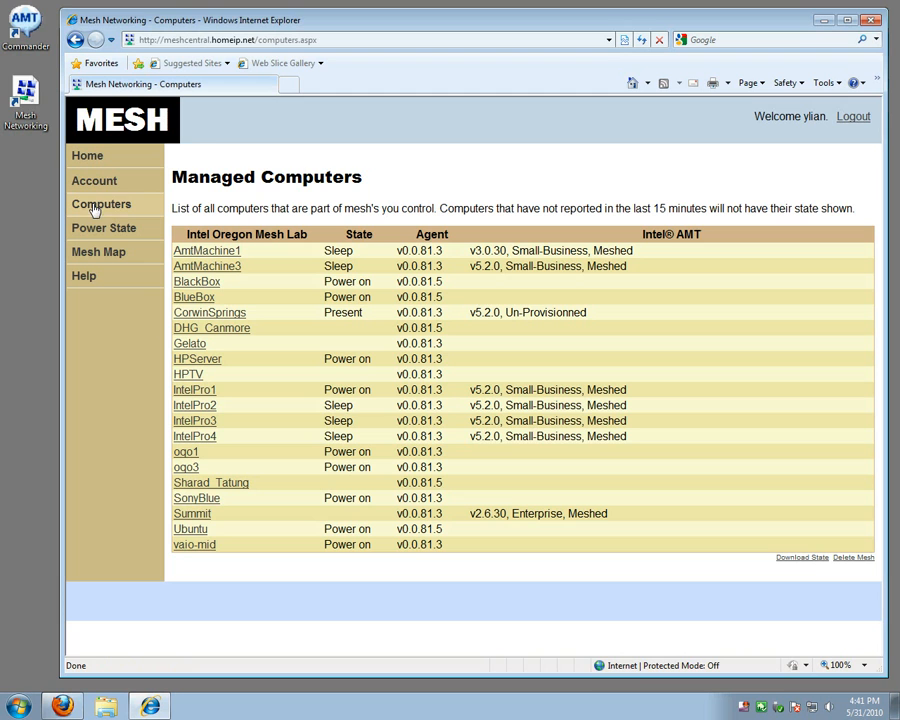
mouse_move(140, 220)
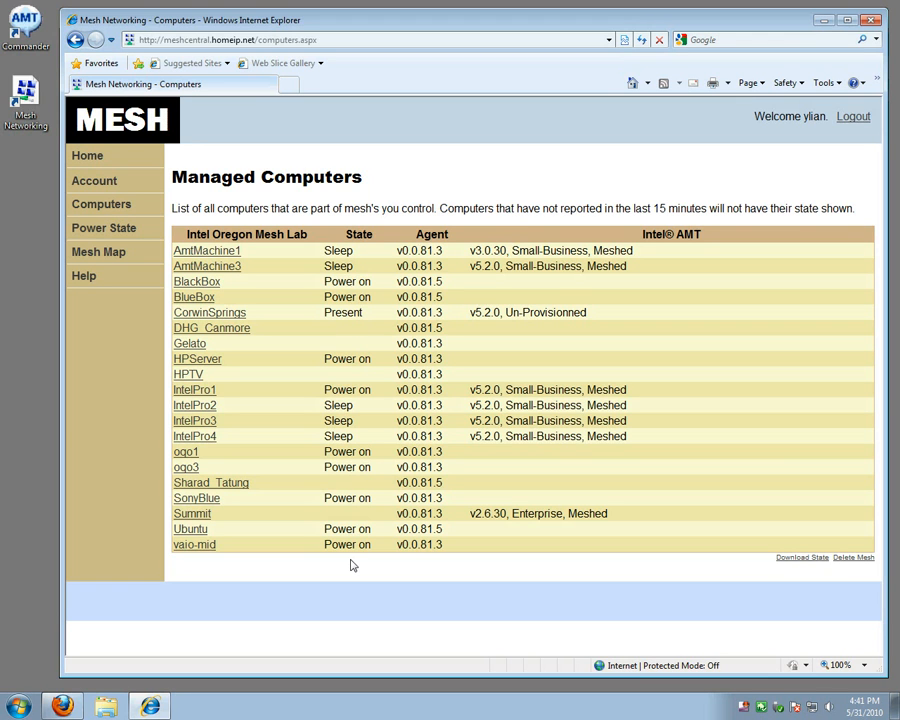
mouse_move(336, 382)
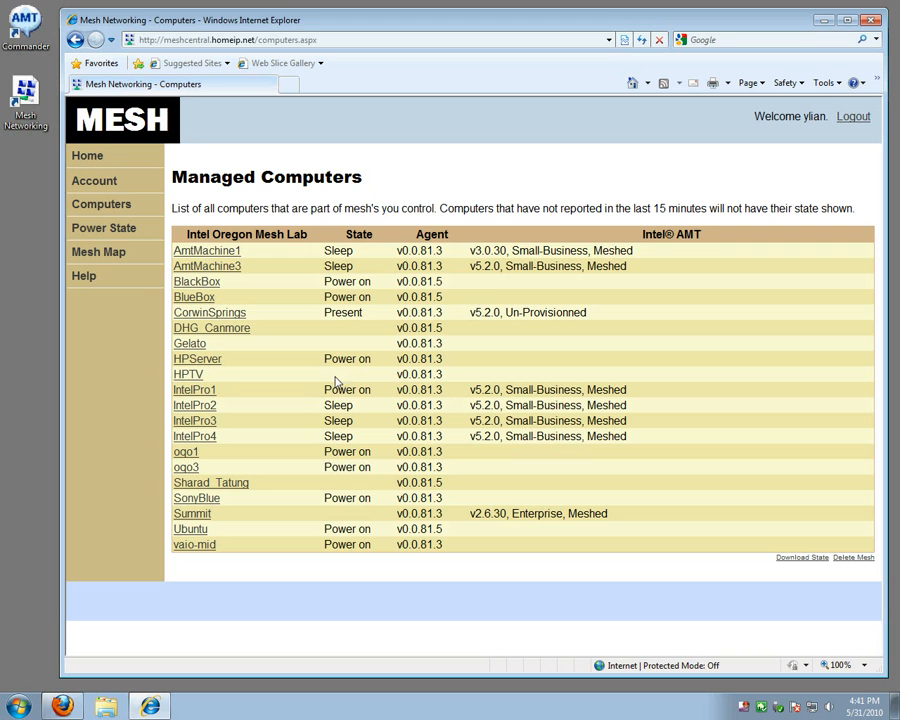
mouse_move(336, 384)
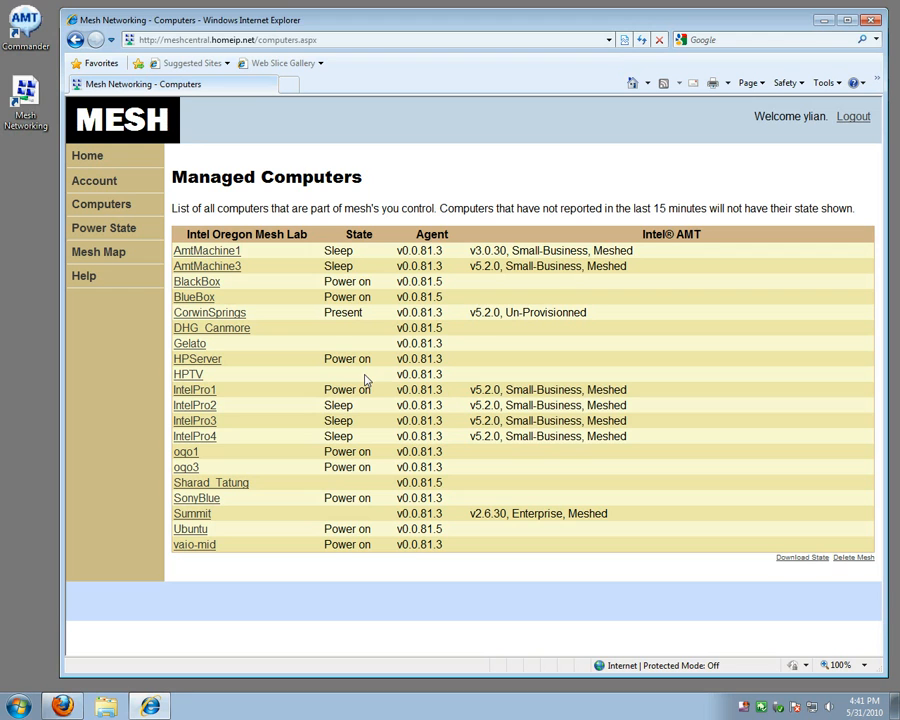
mouse_move(536, 388)
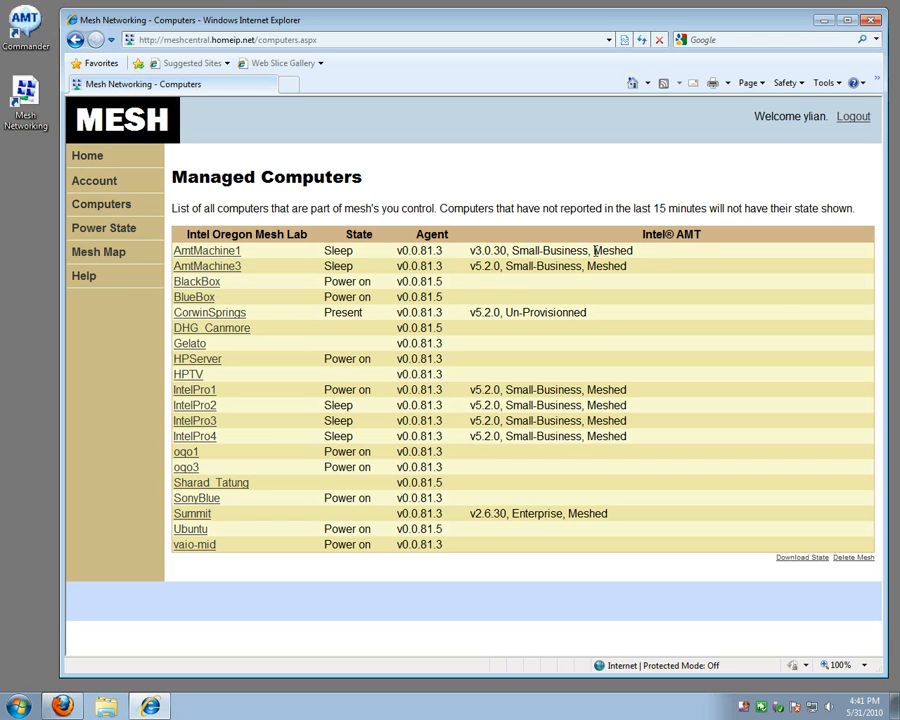
mouse_move(636, 254)
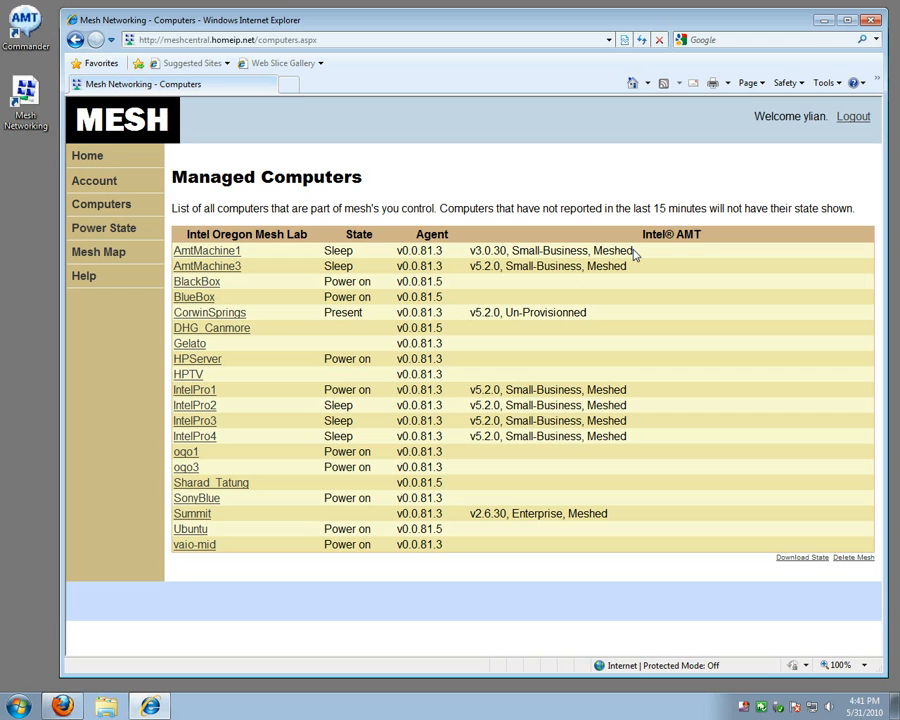
mouse_move(450, 268)
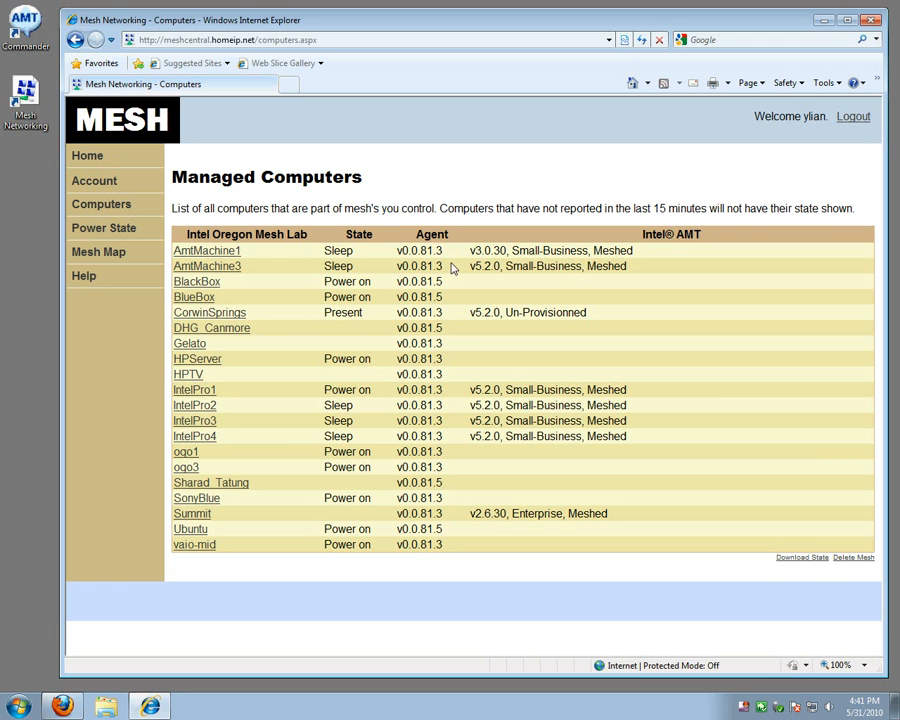
mouse_move(104, 228)
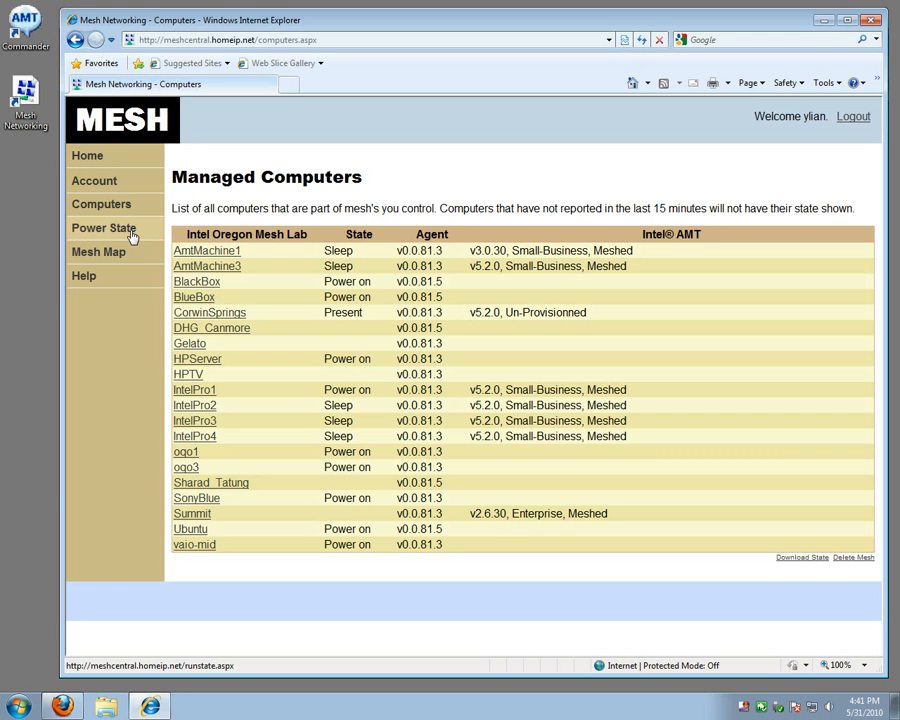
Step: Show the Computer Power State chart and switch it to an earlier day in May 2010
click(104, 228)
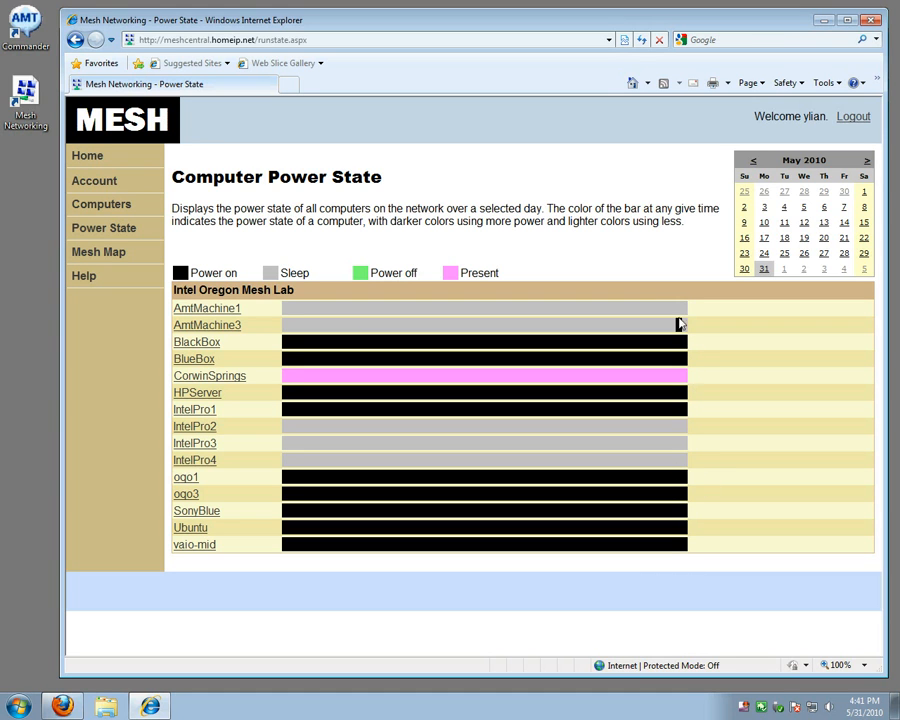
mouse_move(632, 536)
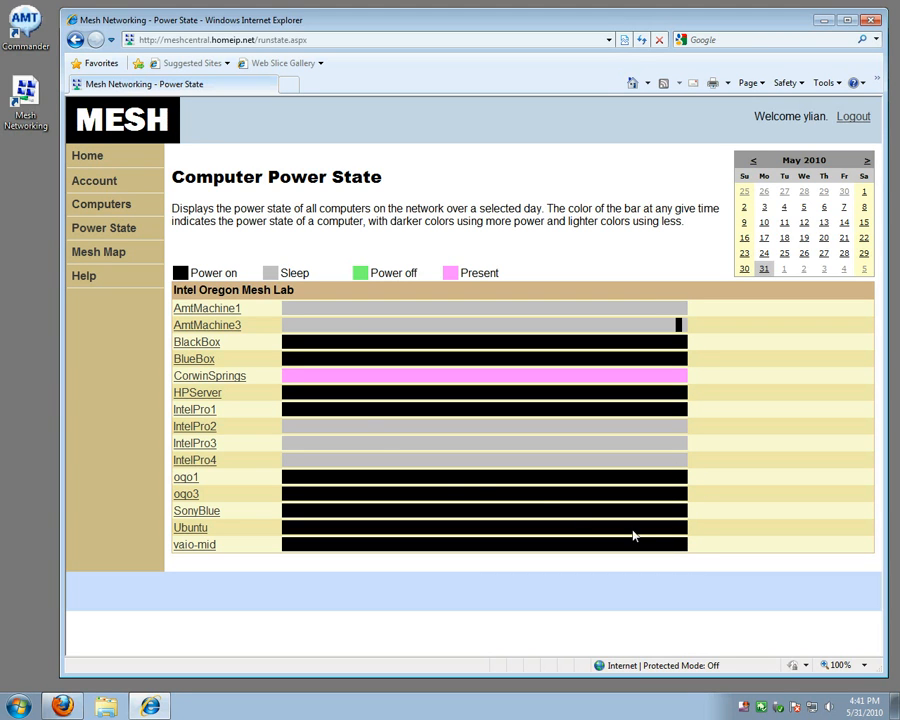
mouse_move(360, 324)
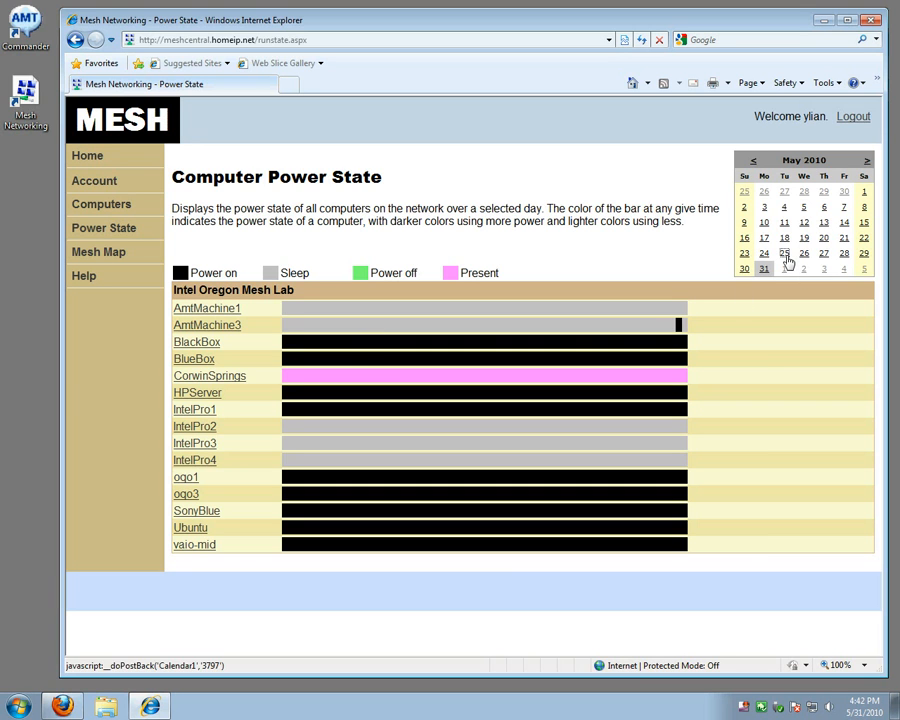
click(784, 252)
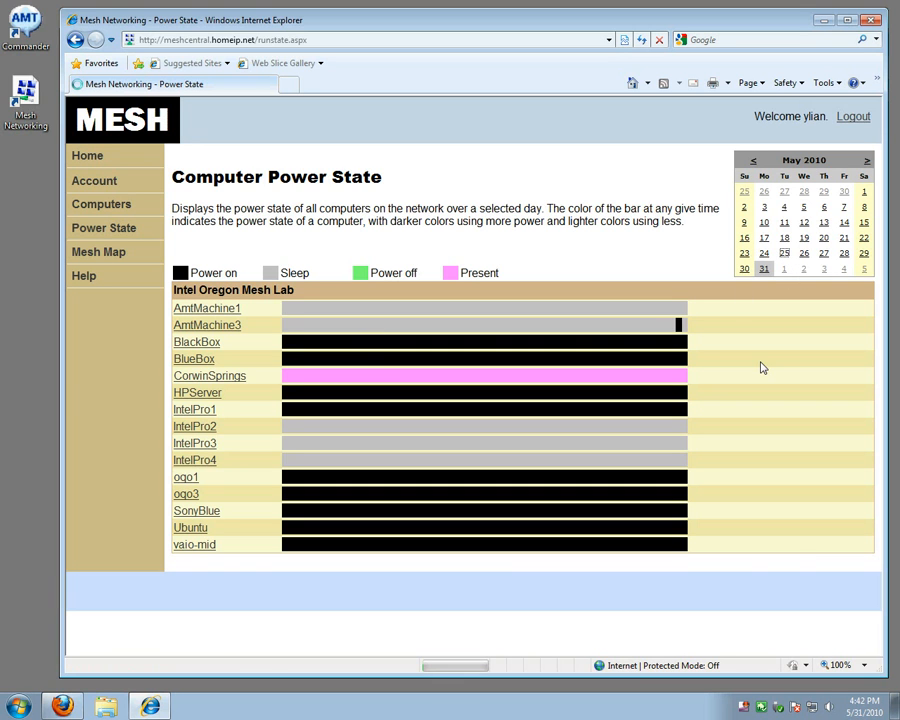
click(772, 252)
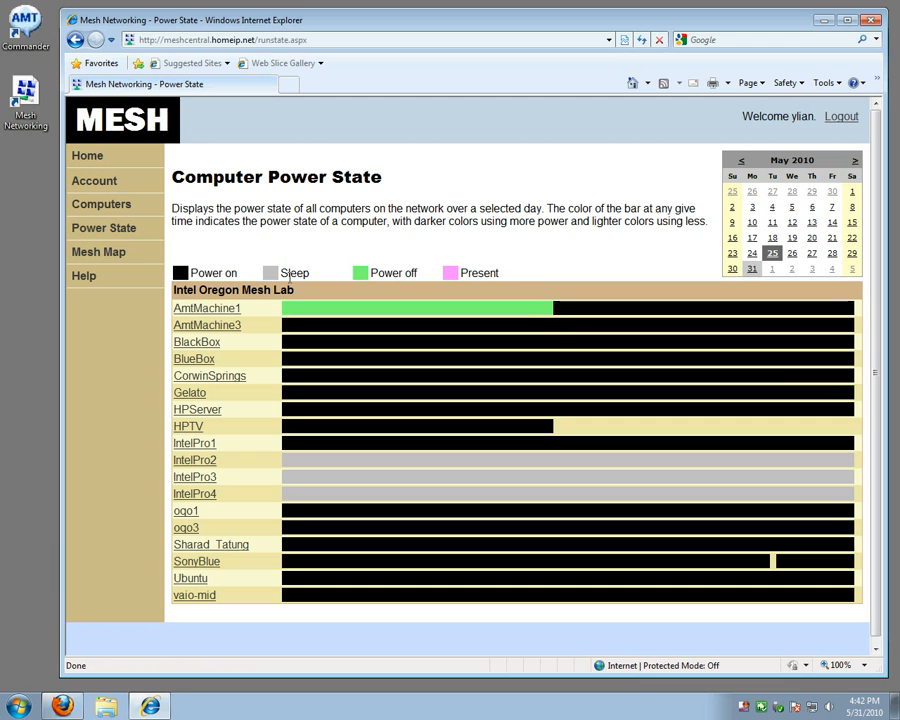
mouse_move(500, 296)
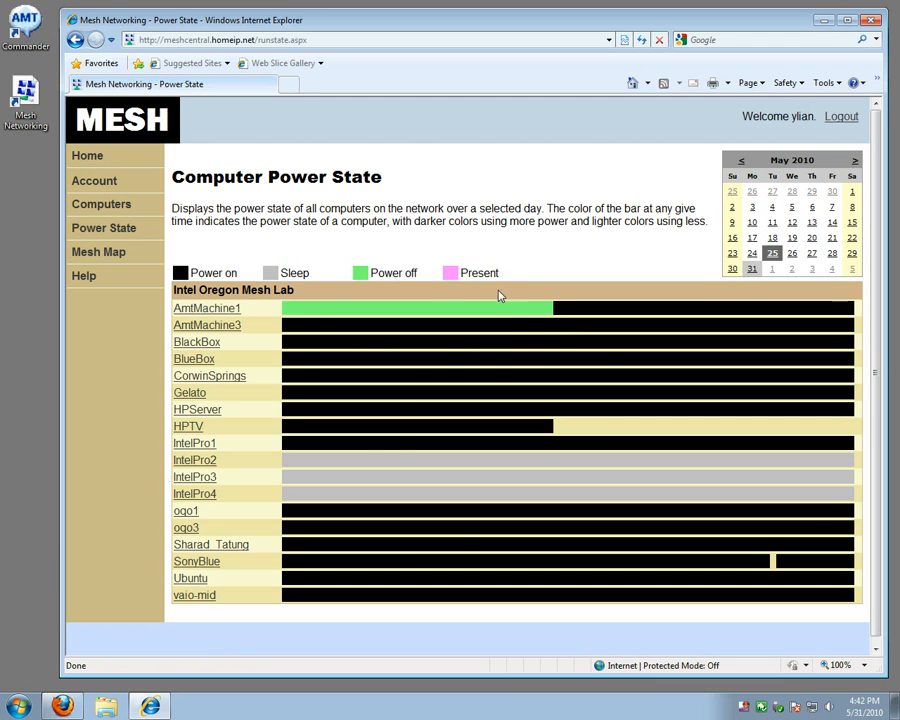
mouse_move(416, 500)
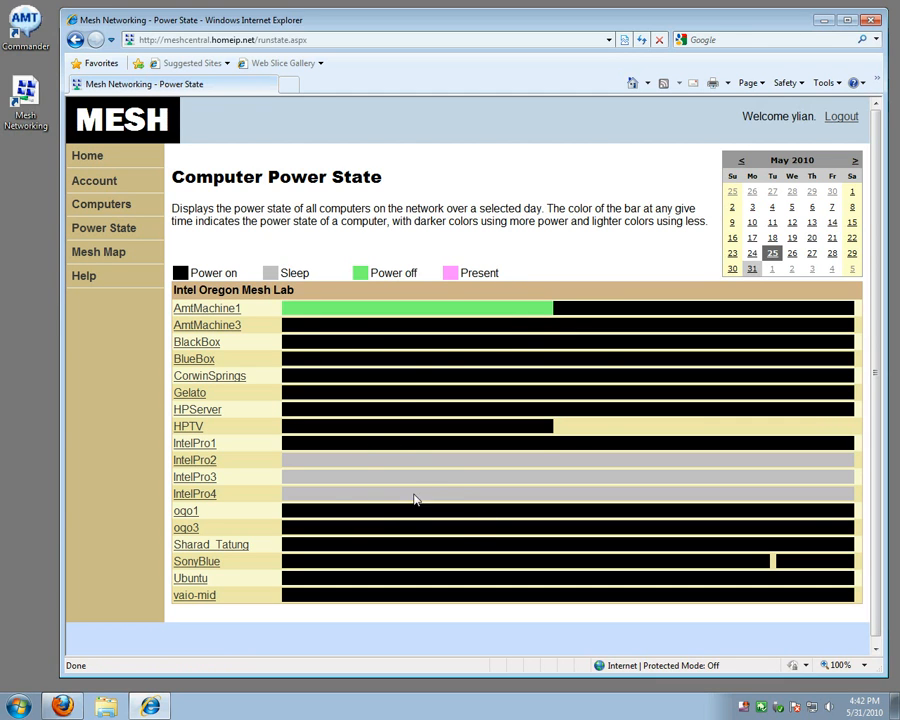
mouse_move(562, 420)
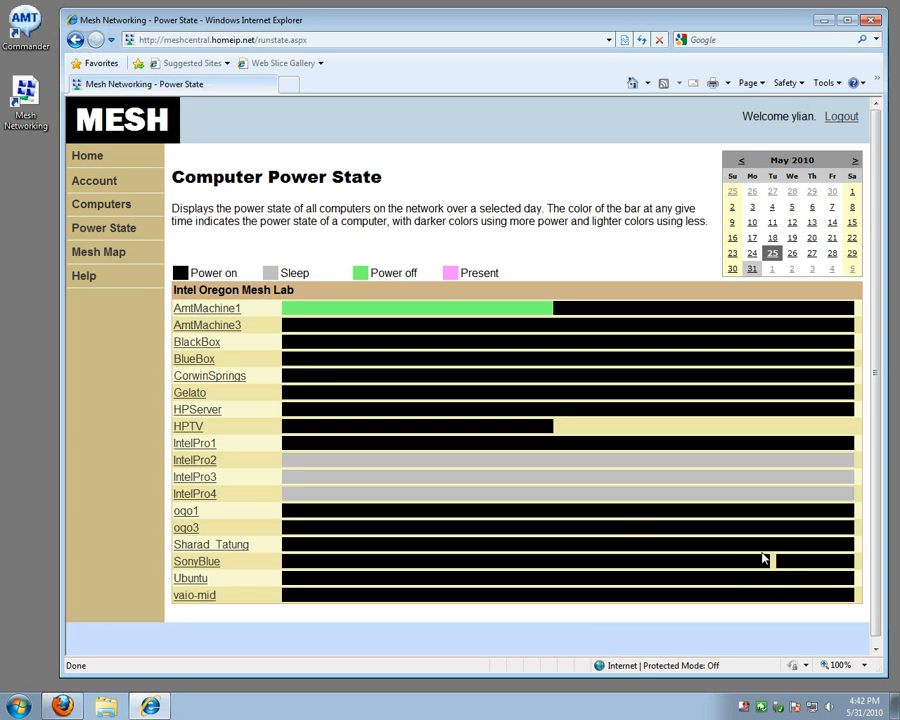
mouse_move(640, 528)
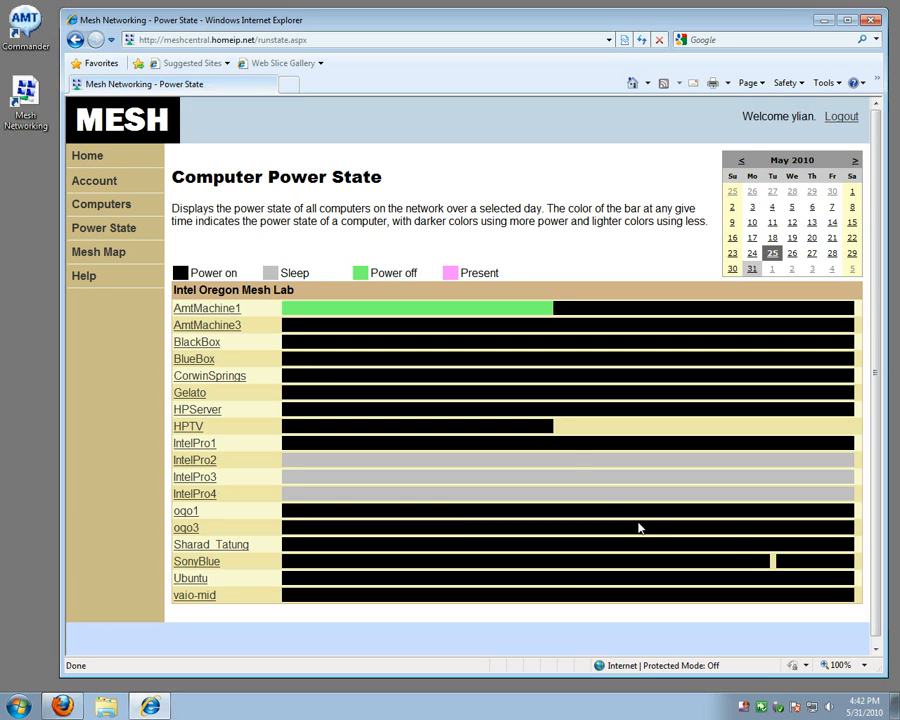
mouse_move(496, 432)
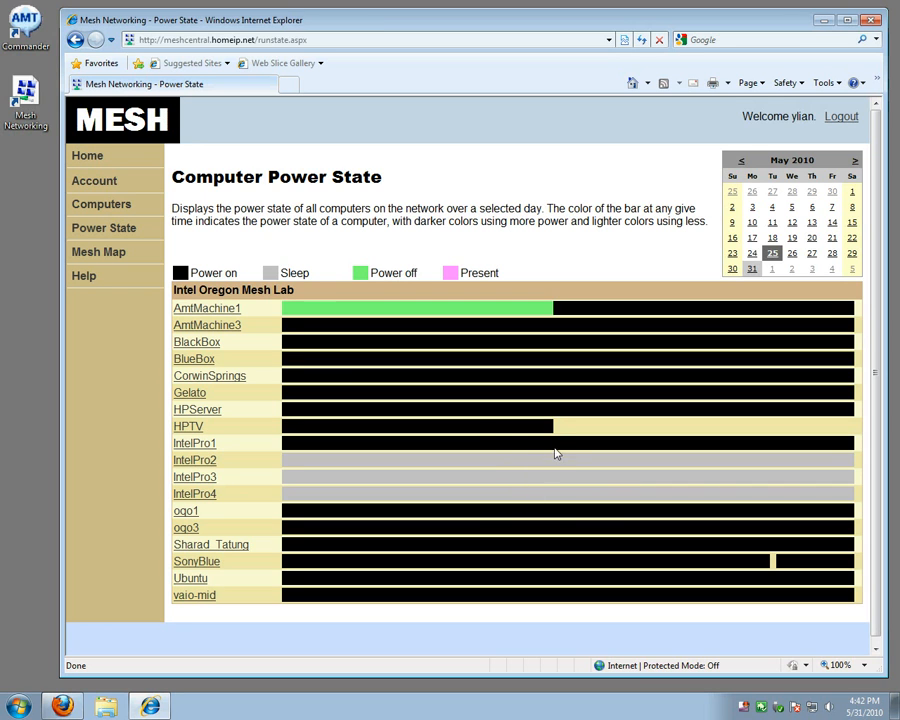
mouse_move(588, 436)
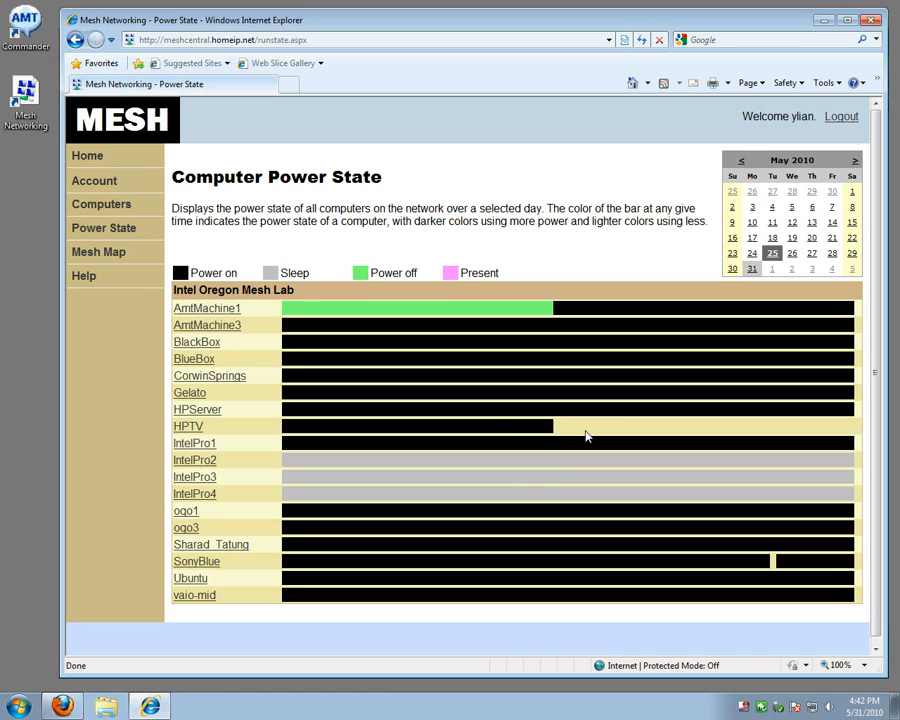
mouse_move(772, 432)
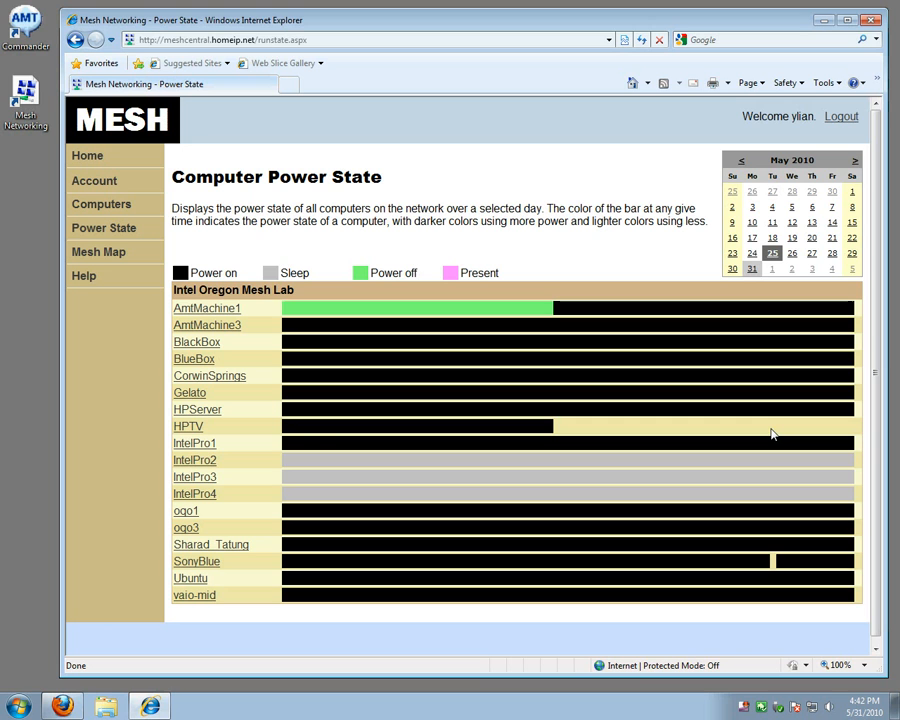
mouse_move(194, 444)
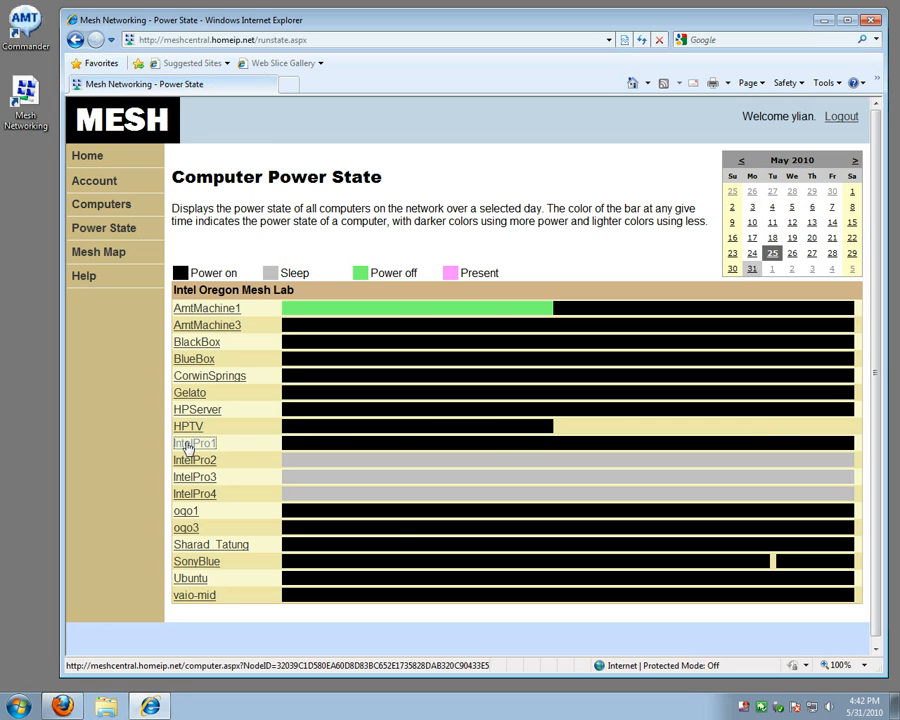
click(194, 444)
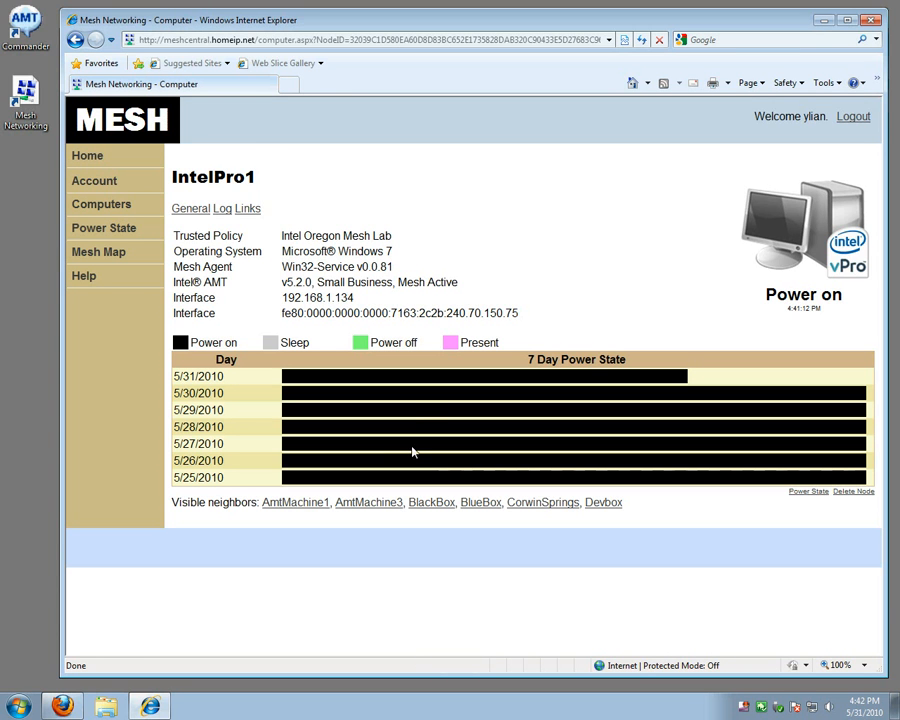
mouse_move(398, 488)
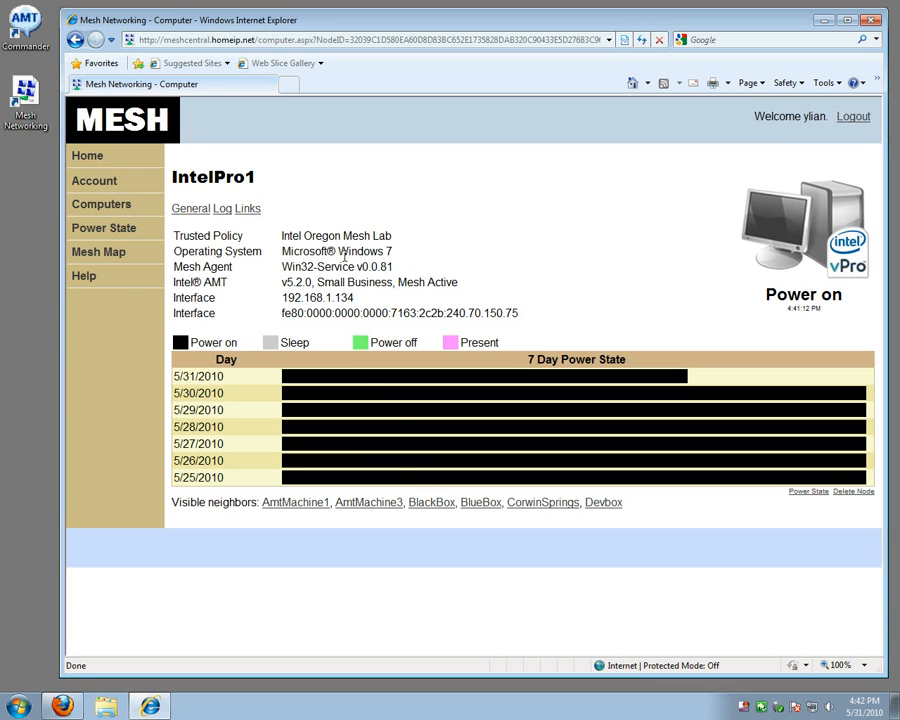
mouse_move(736, 444)
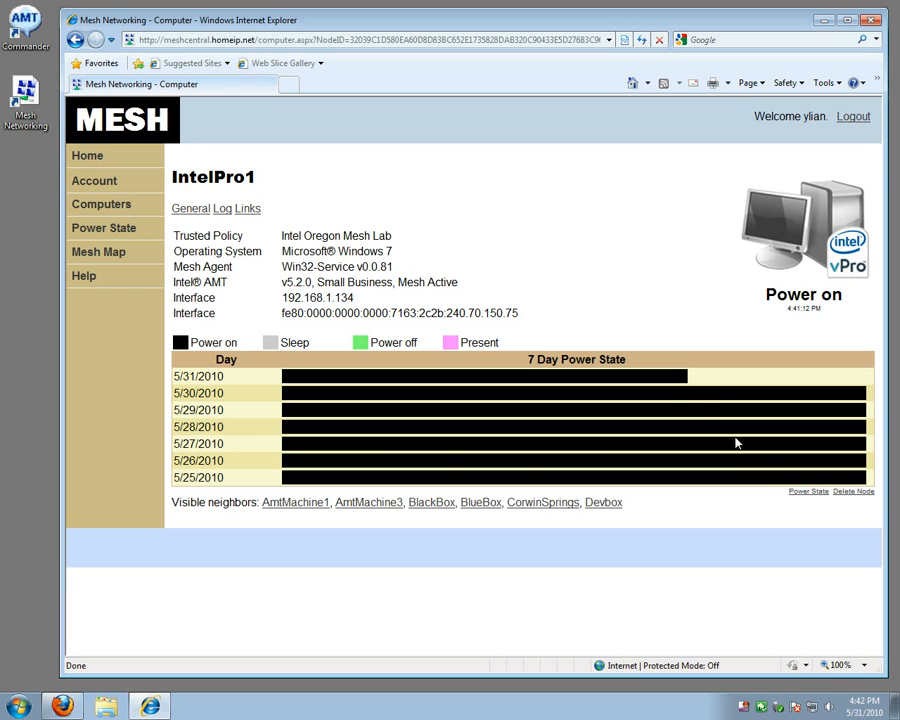
mouse_move(644, 518)
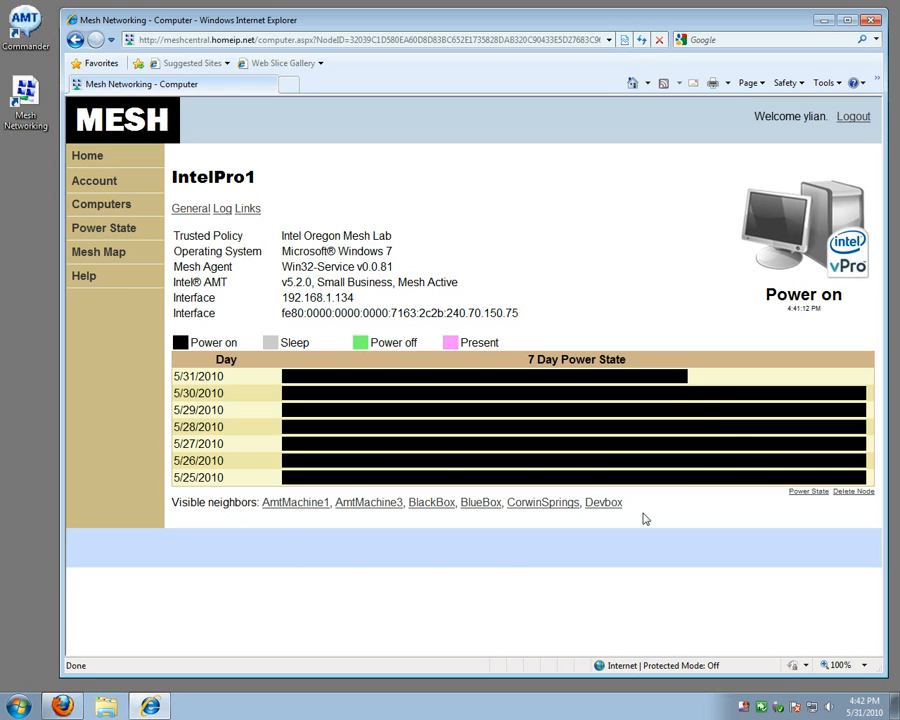
mouse_move(808, 492)
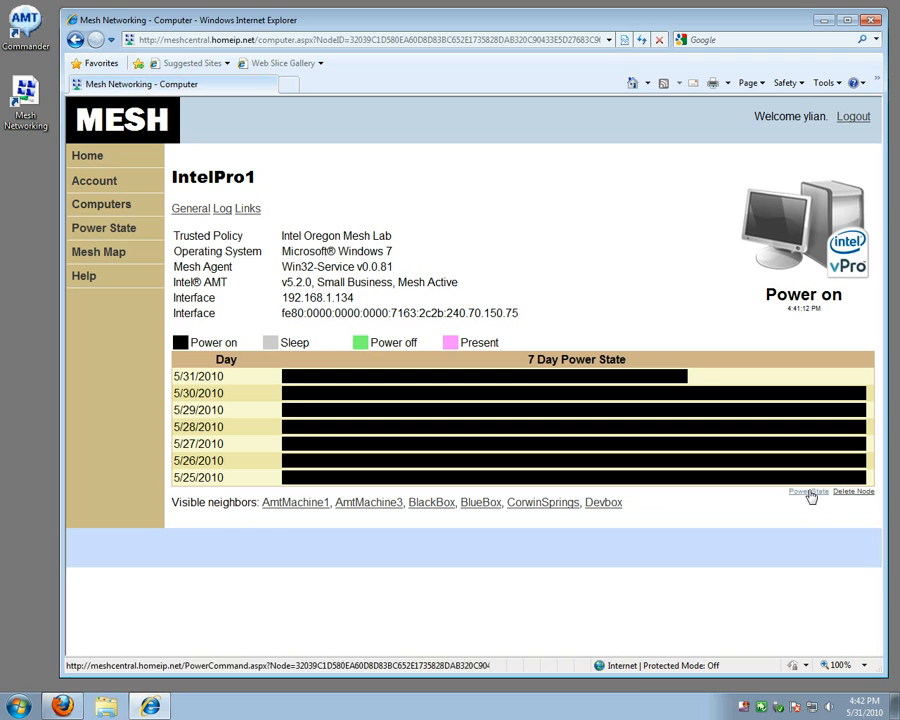
Step: View IntelPro1's power command options, cancel without sending one, and return to the computers list
click(806, 492)
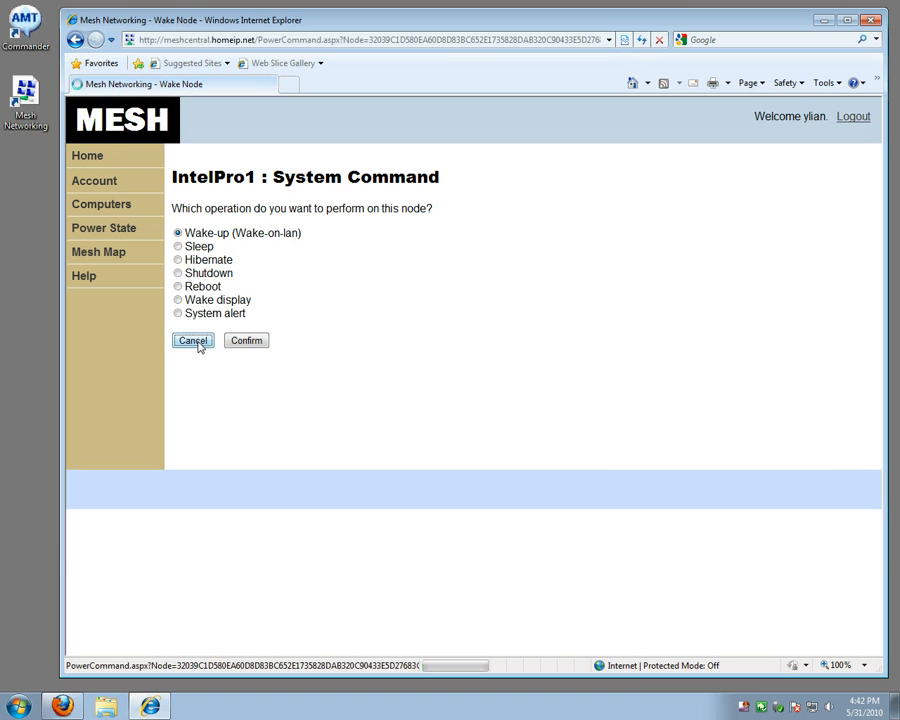
click(192, 340)
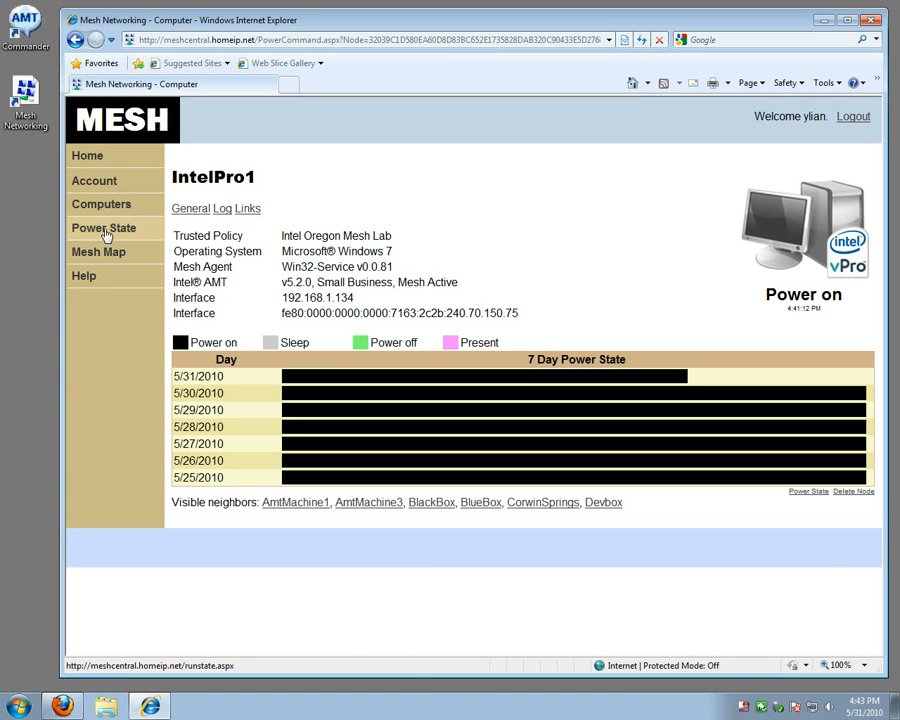
click(100, 204)
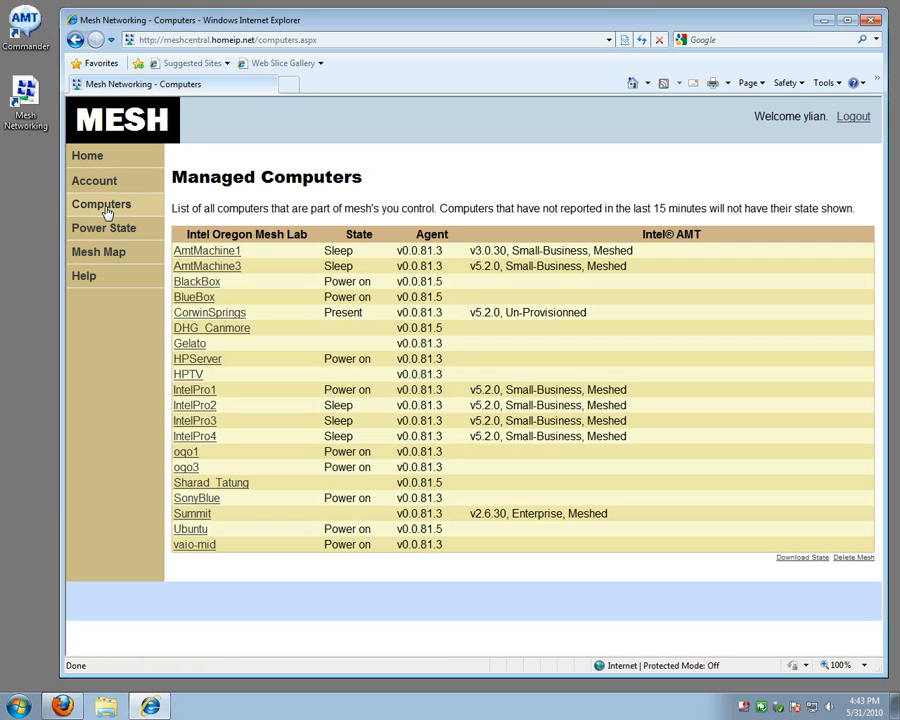
mouse_move(112, 240)
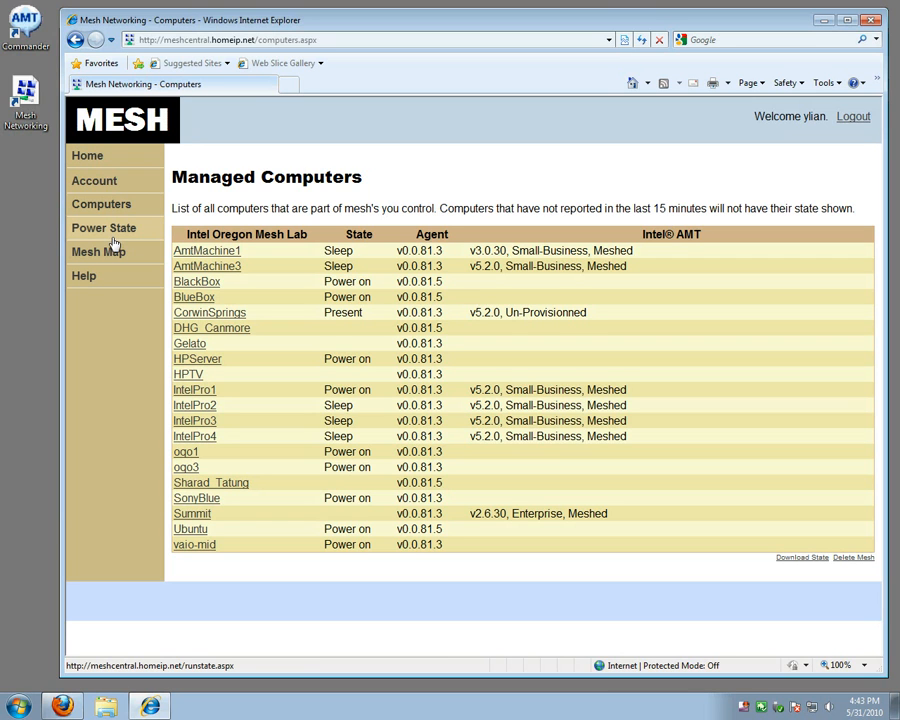
Step: Show the Mesh Map circular diagram of node connections coloured by power state
click(98, 252)
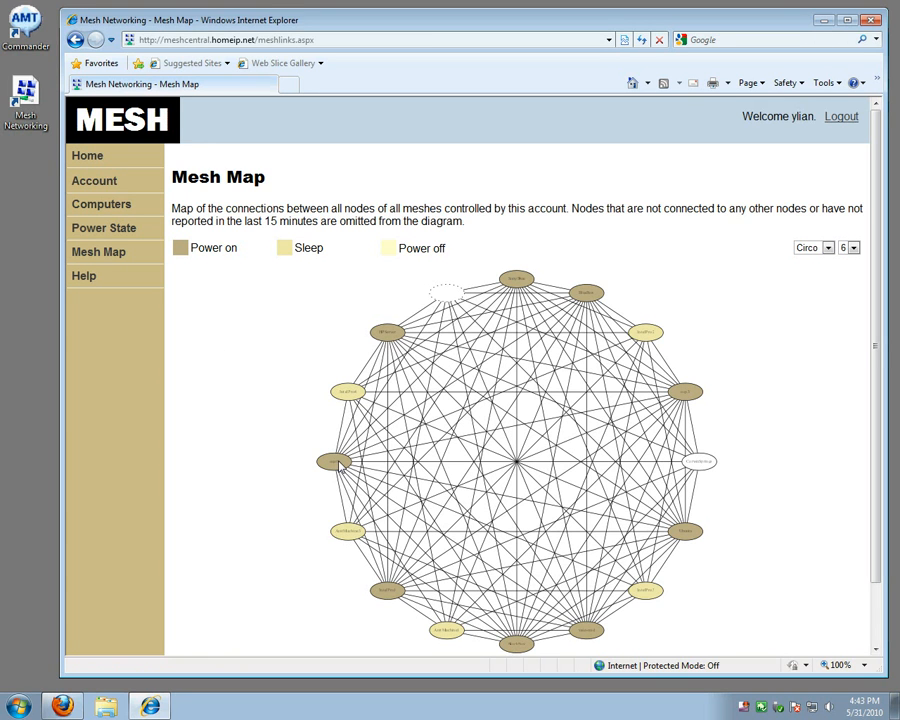
mouse_move(372, 476)
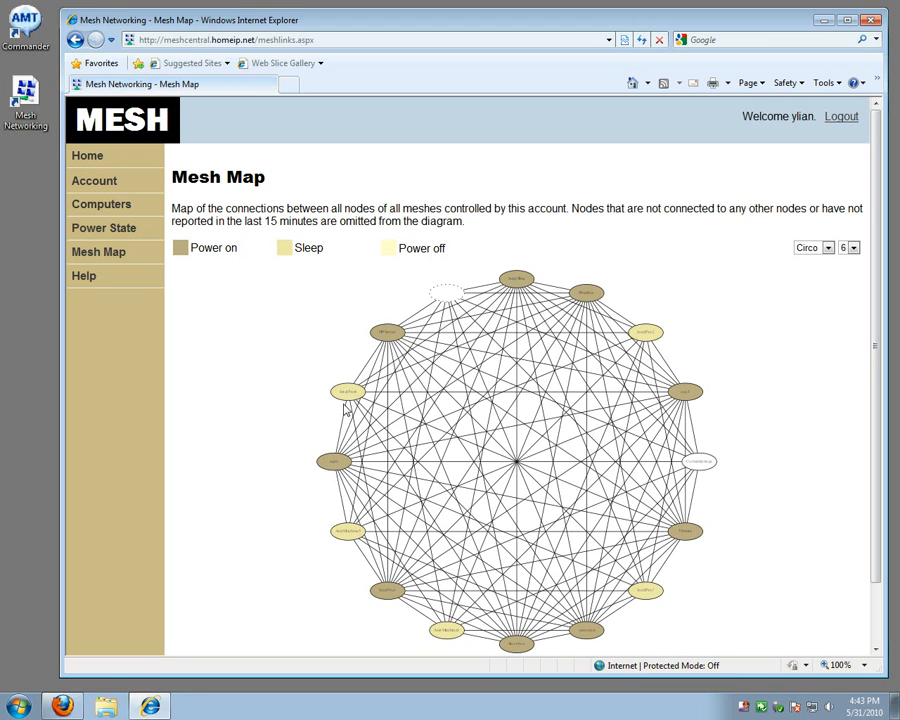
mouse_move(388, 336)
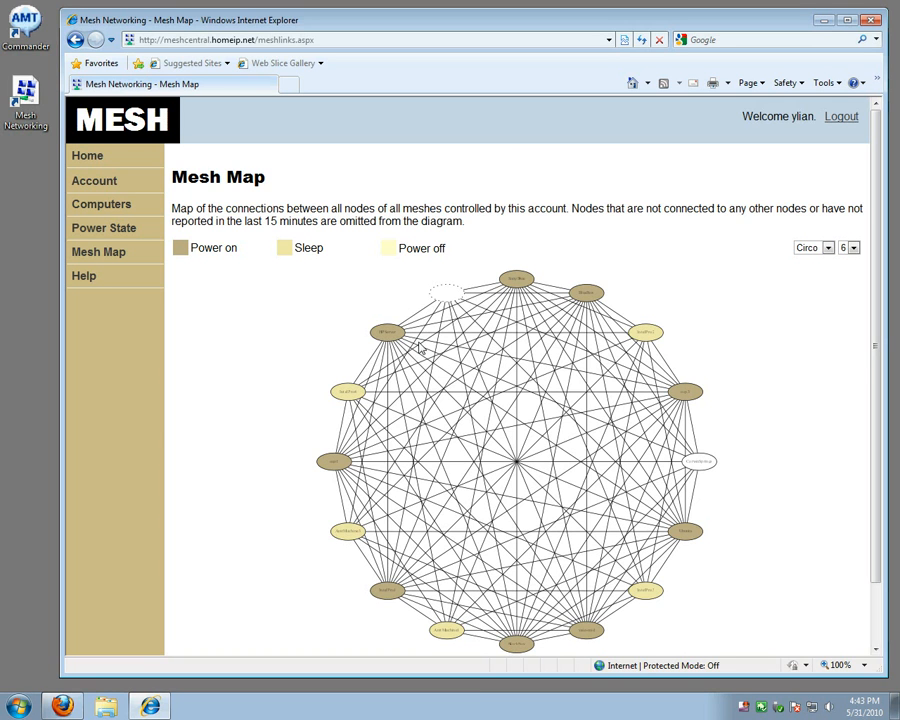
mouse_move(678, 356)
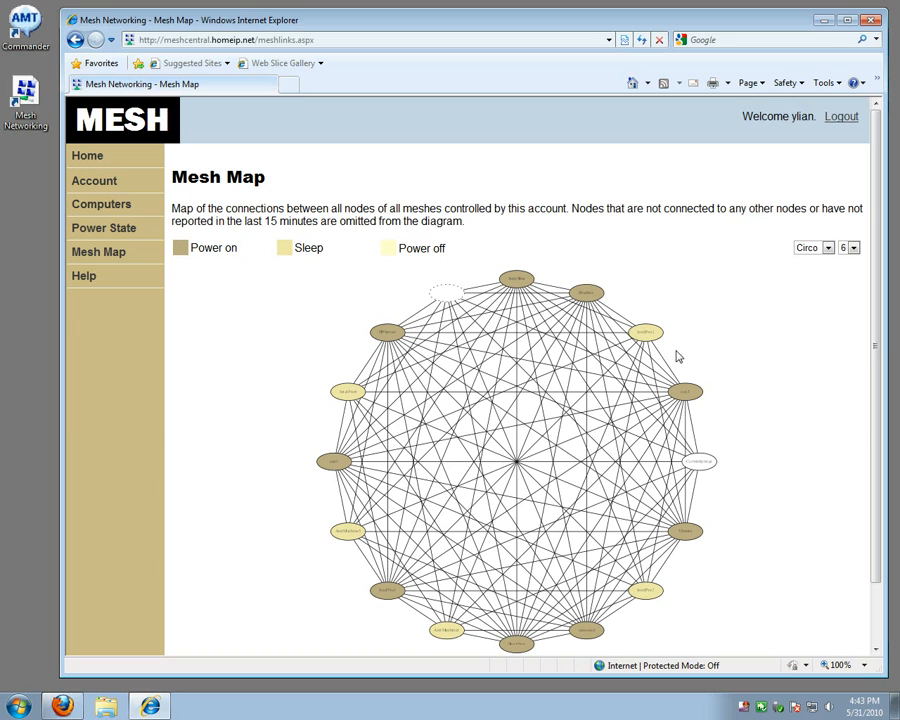
mouse_move(714, 420)
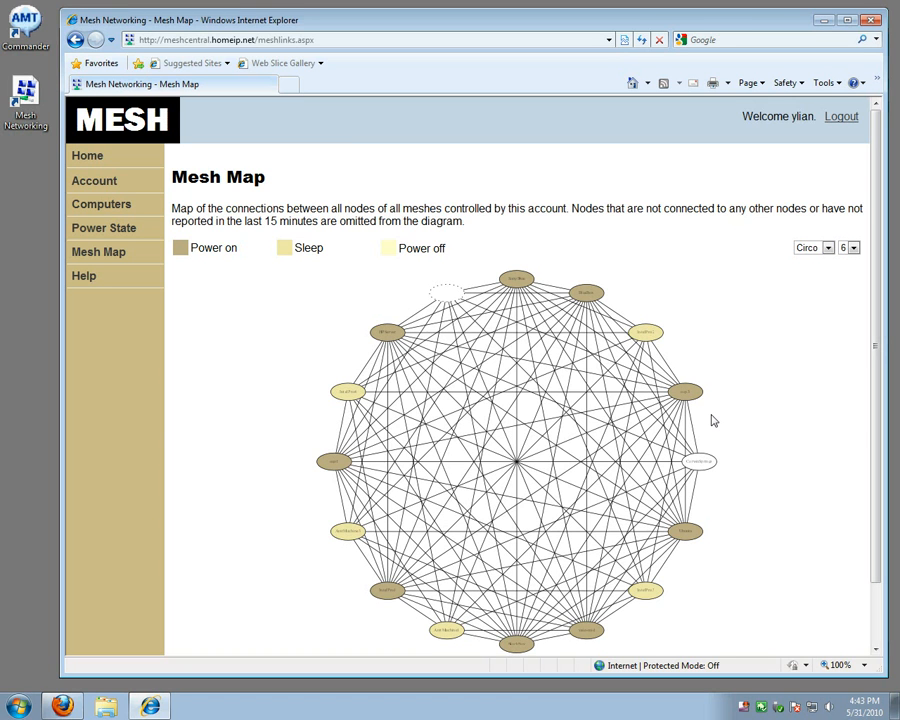
mouse_move(340, 544)
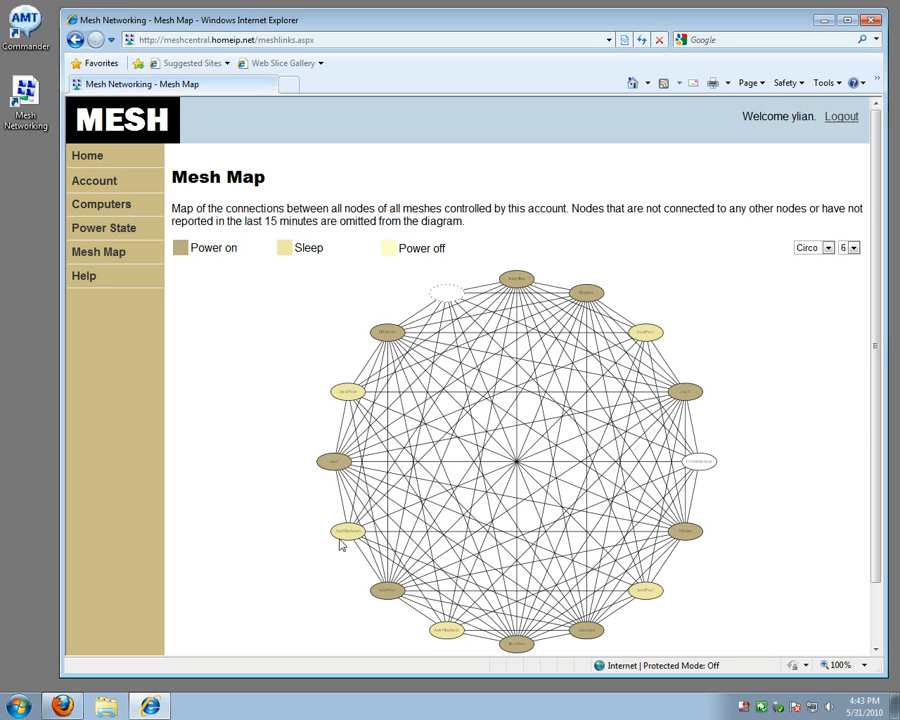
mouse_move(756, 508)
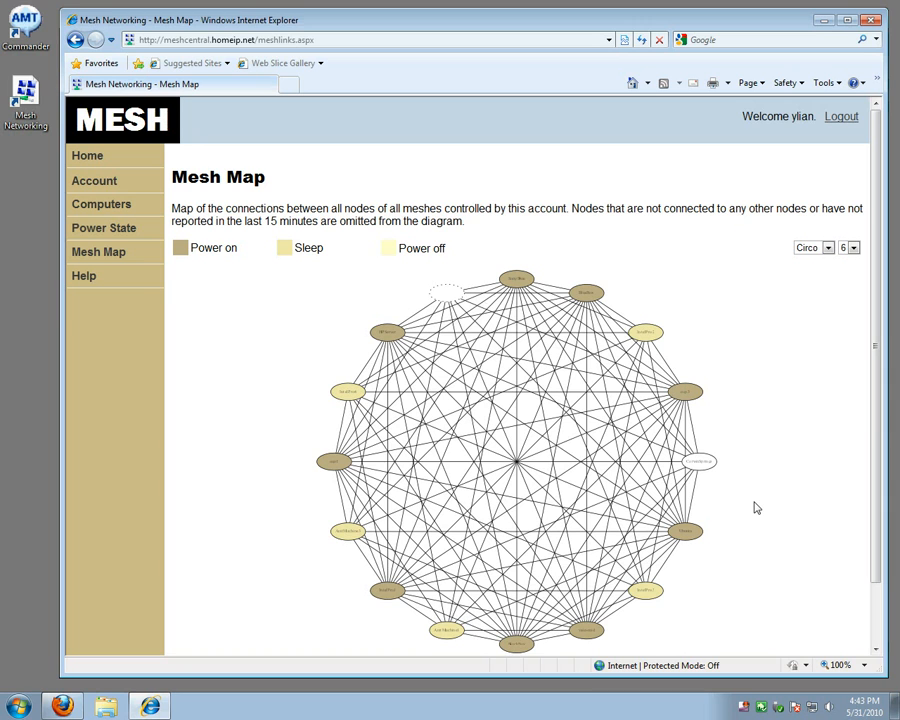
mouse_move(740, 508)
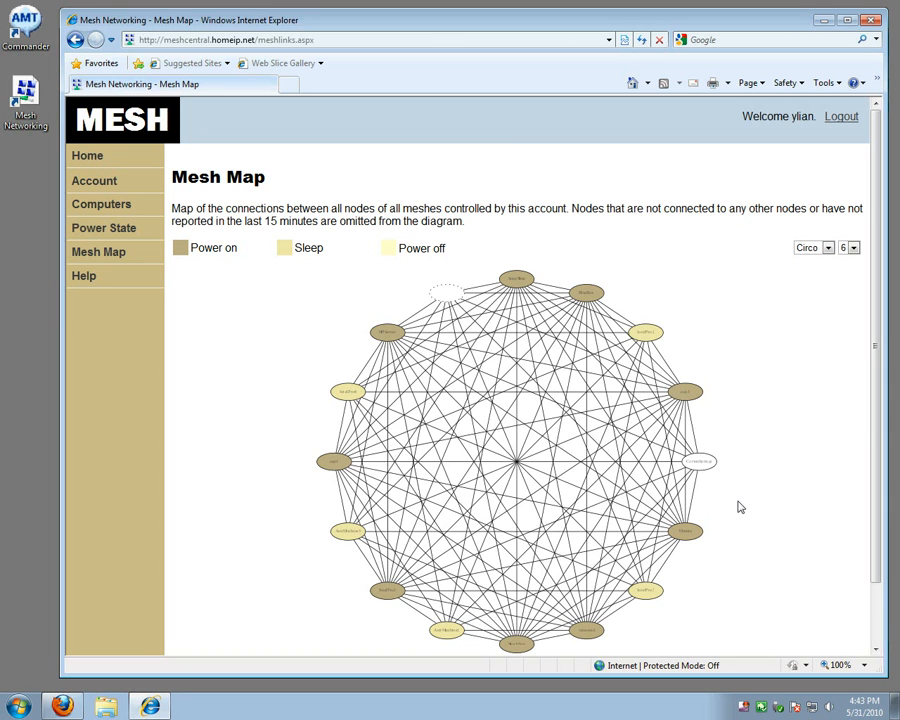
mouse_move(742, 480)
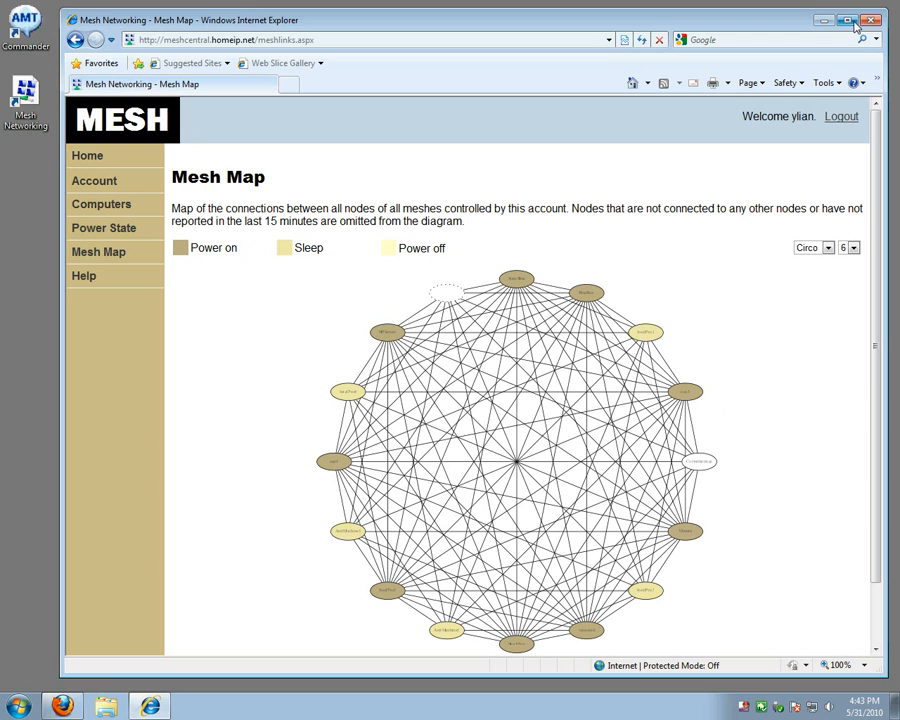
Step: Close Internet Explorer and launch Manageability Commander Tool Mesh Edition from its desktop shortcut
click(848, 20)
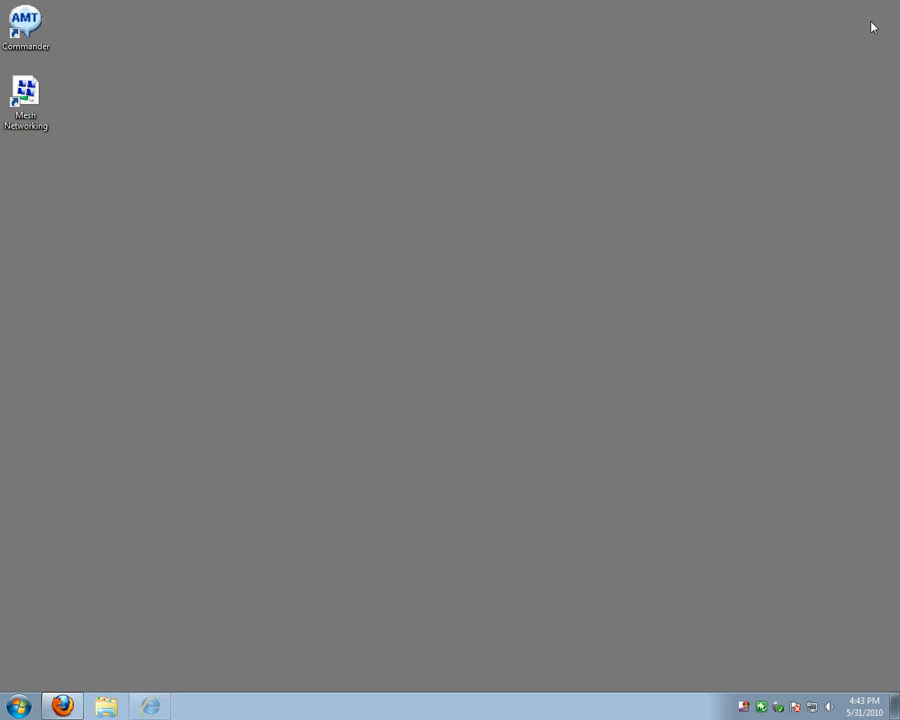
mouse_move(24, 22)
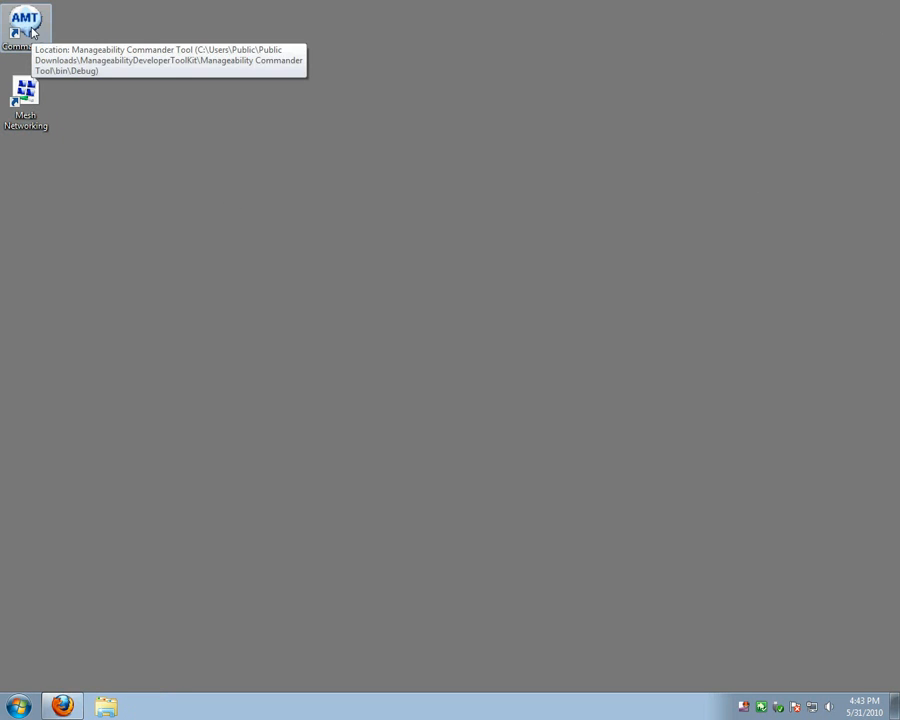
double_click(24, 22)
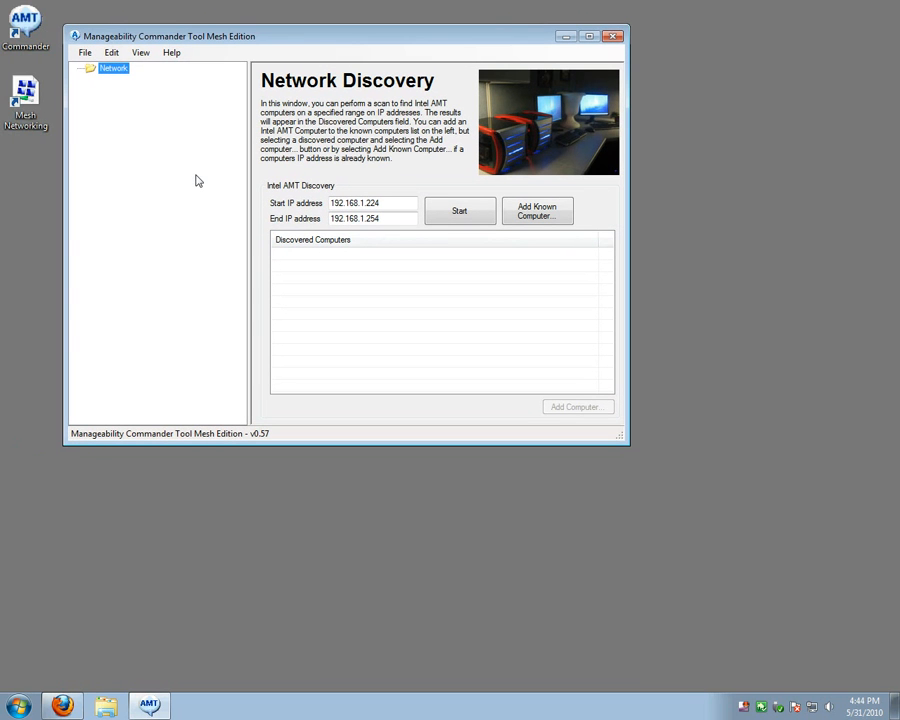
mouse_move(230, 292)
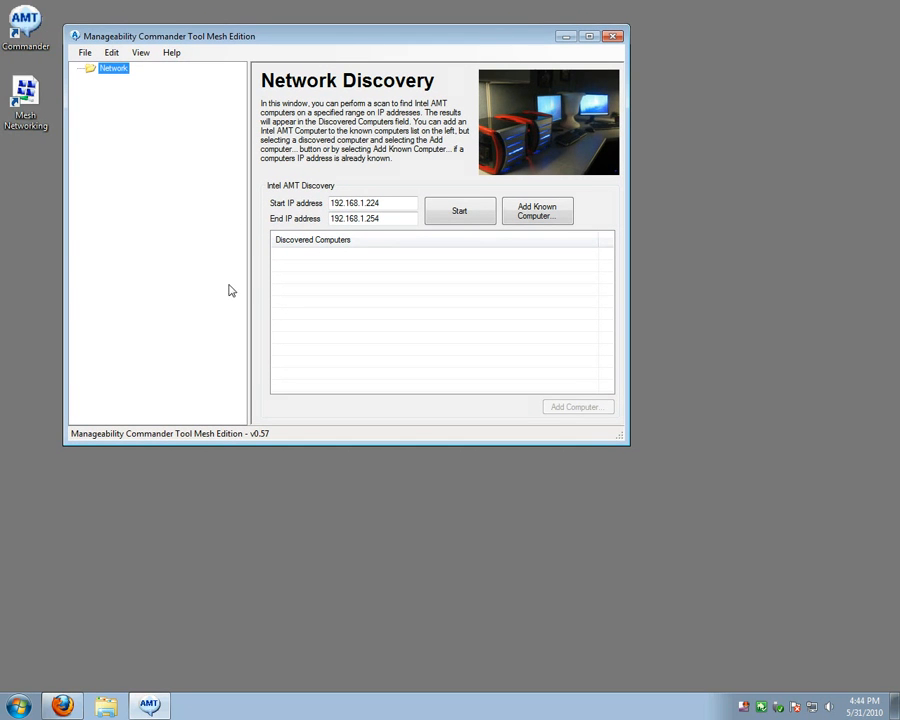
mouse_move(296, 360)
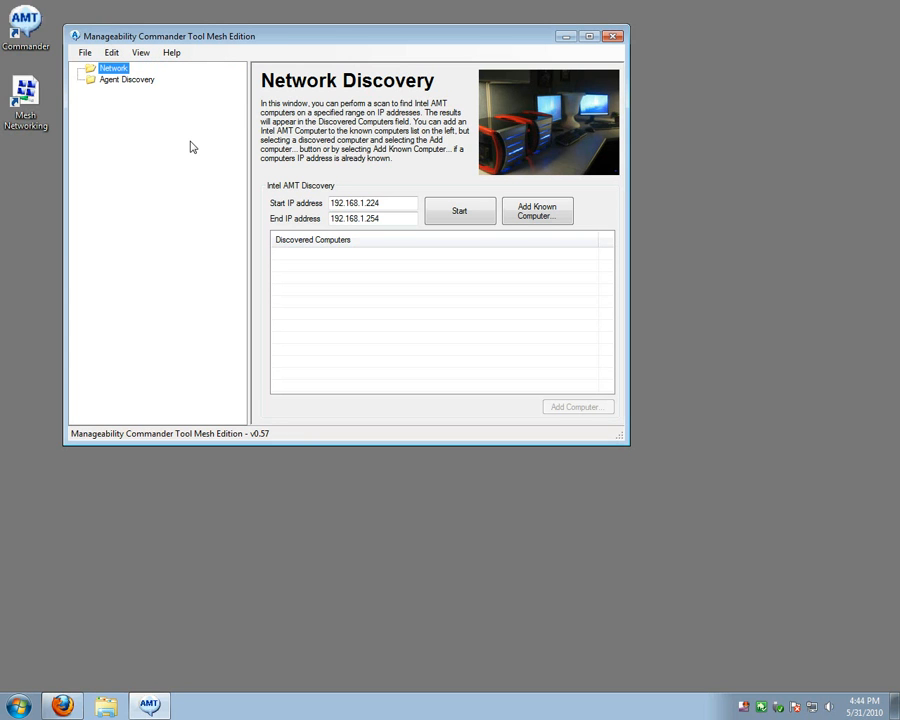
Step: Run Agent Discovery to list the mesh computers with their power states
click(80, 80)
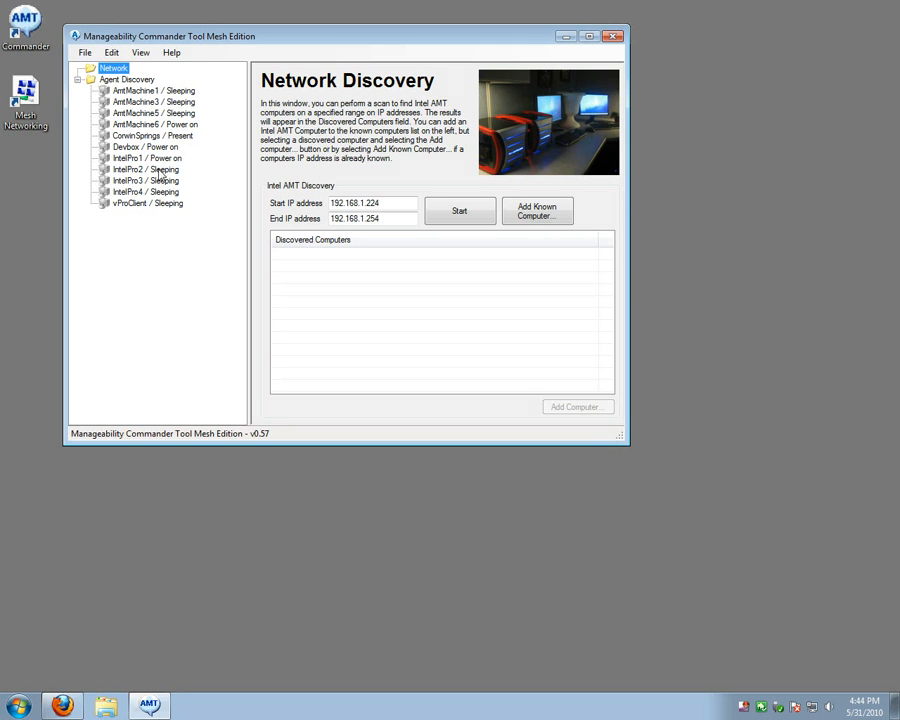
mouse_move(164, 110)
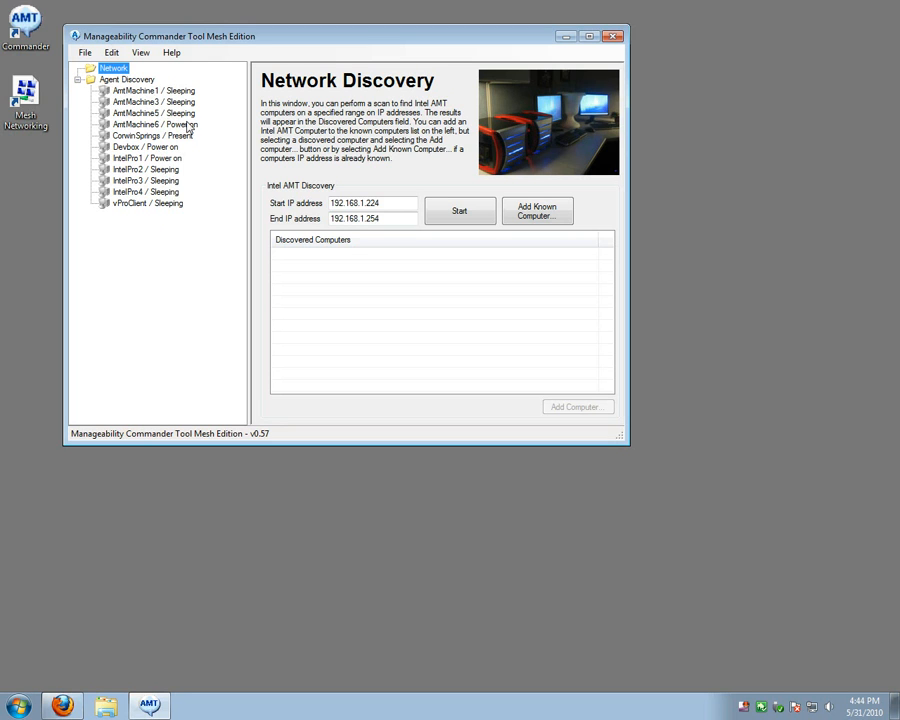
mouse_move(150, 144)
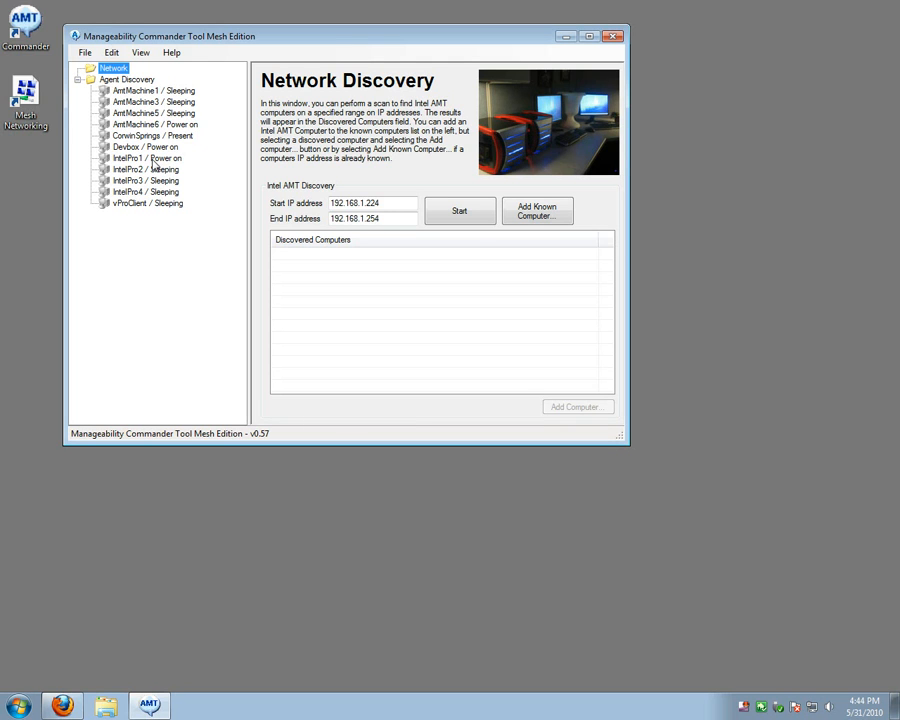
mouse_move(192, 240)
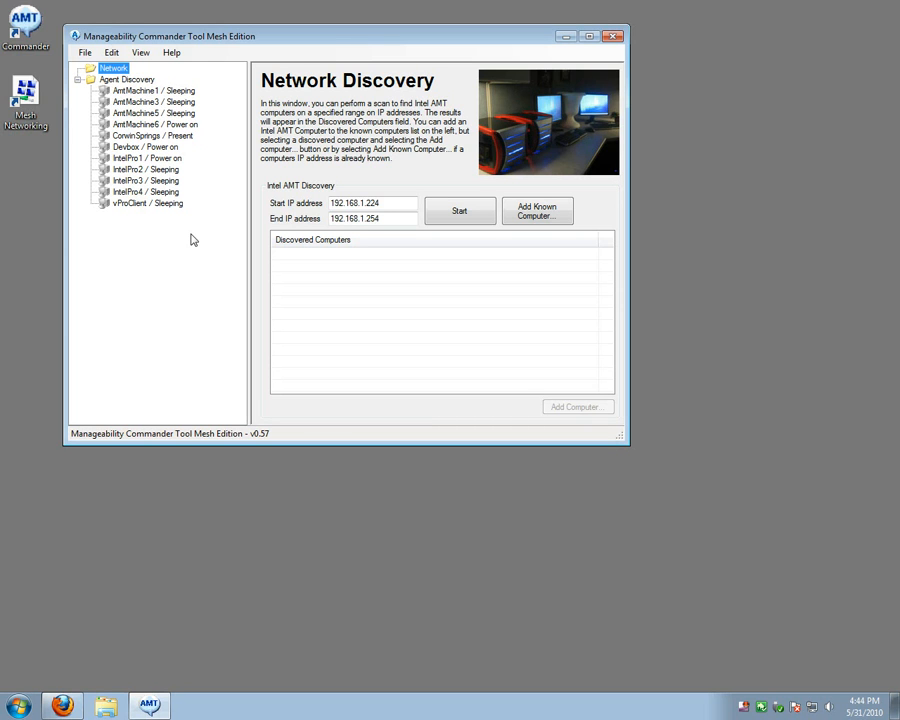
mouse_move(184, 240)
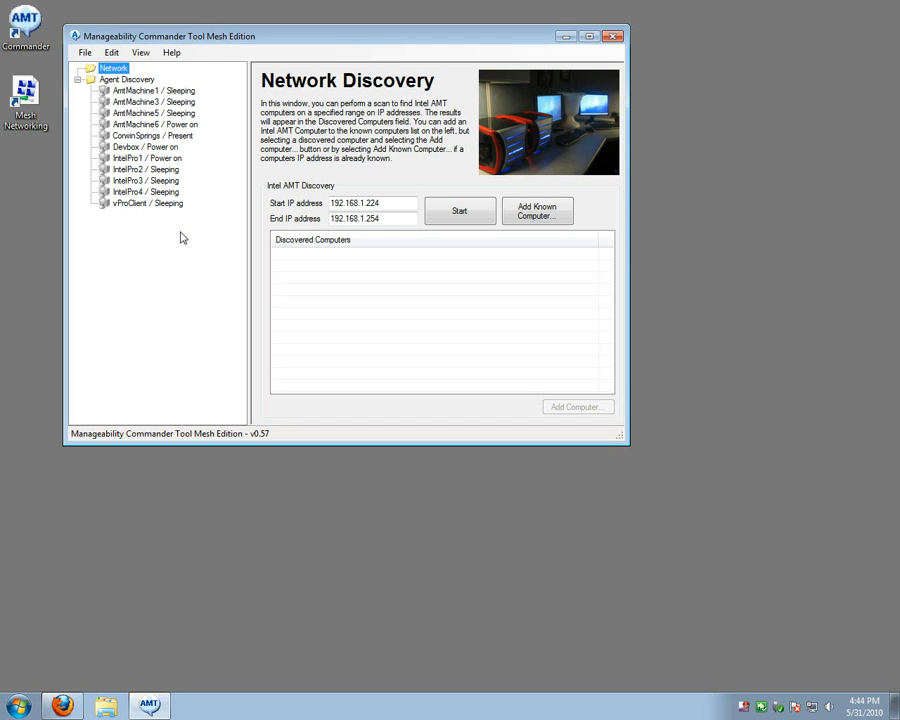
mouse_move(168, 246)
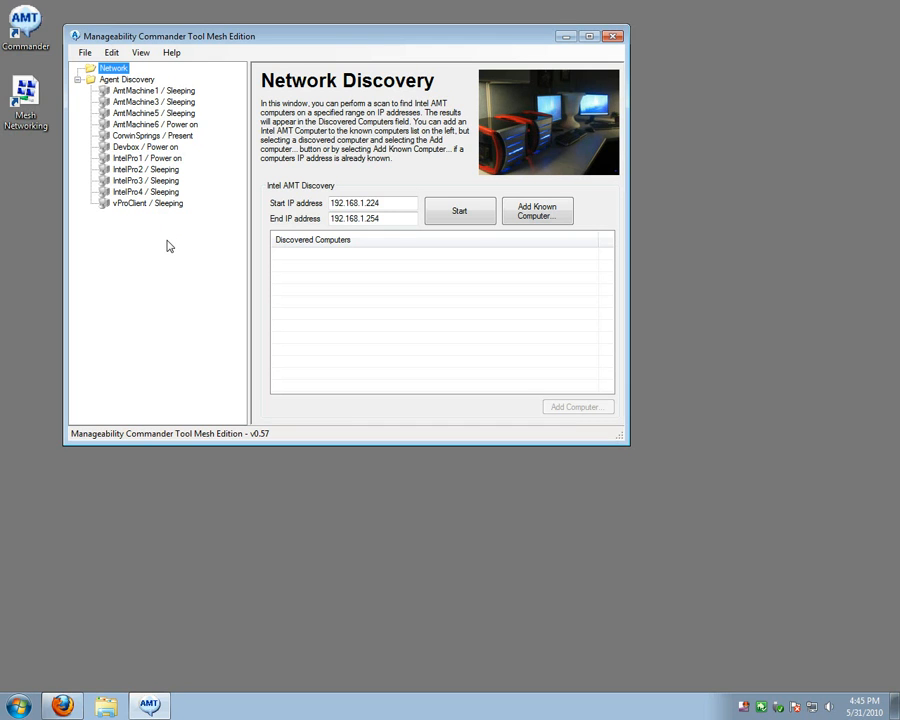
mouse_move(114, 296)
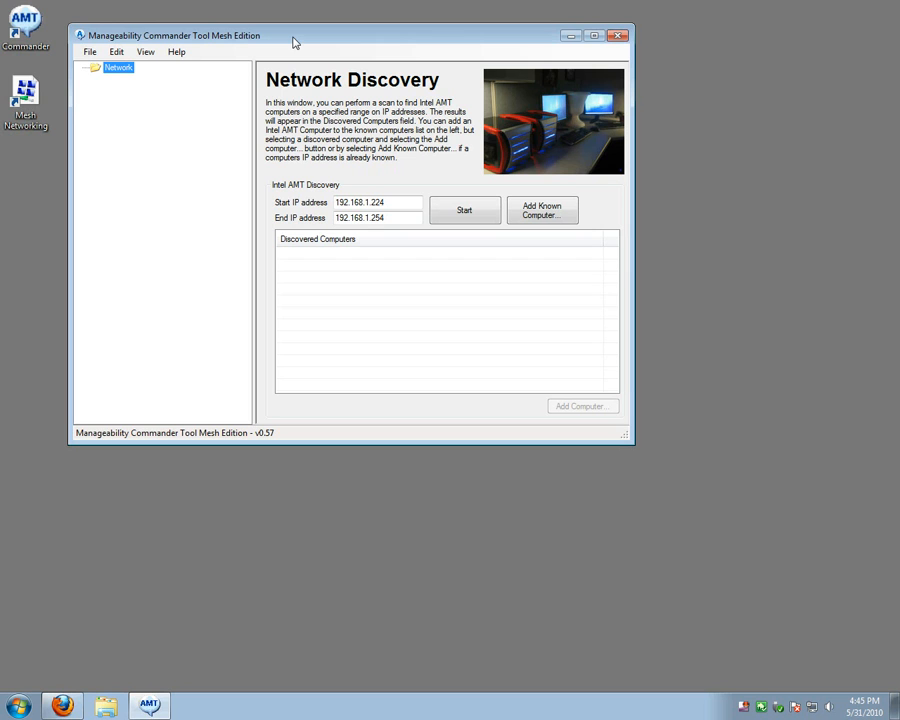
mouse_move(260, 712)
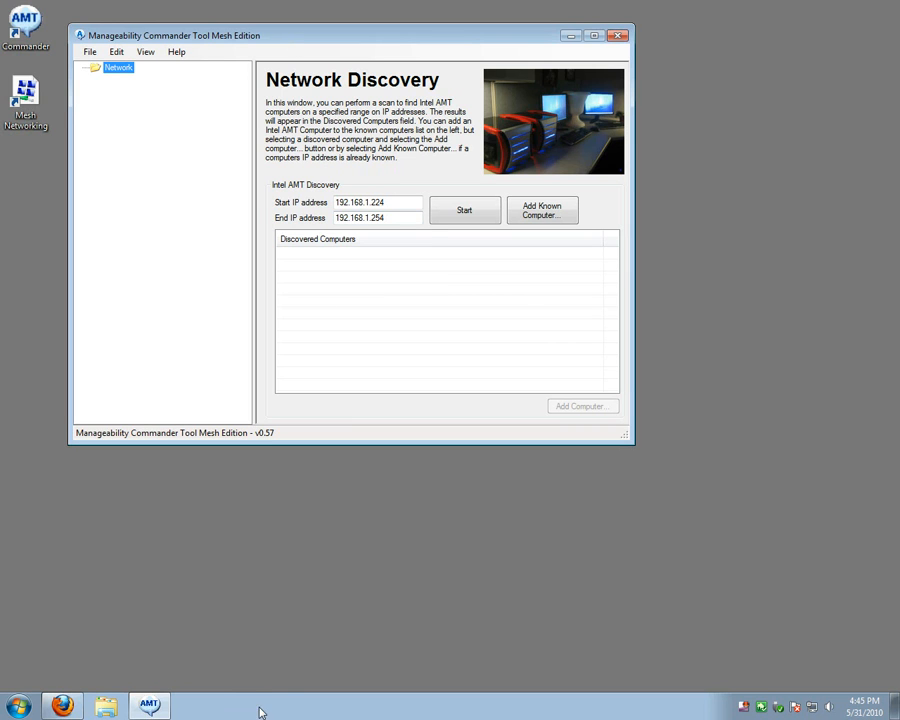
mouse_move(278, 284)
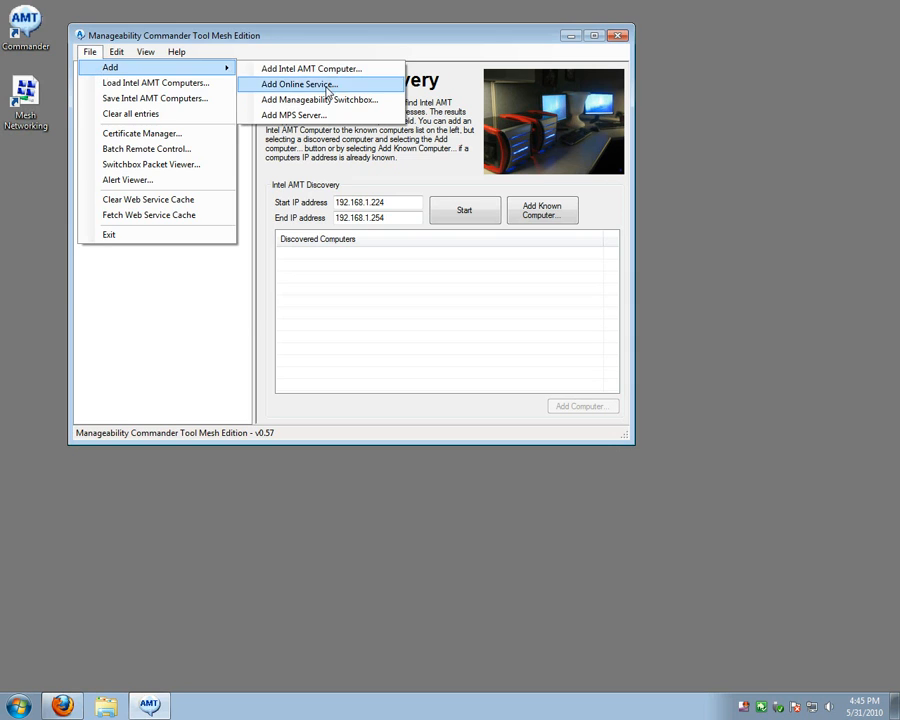
Step: Add the MeshCentral online service as user 'ylian' with the password remembered
click(298, 84)
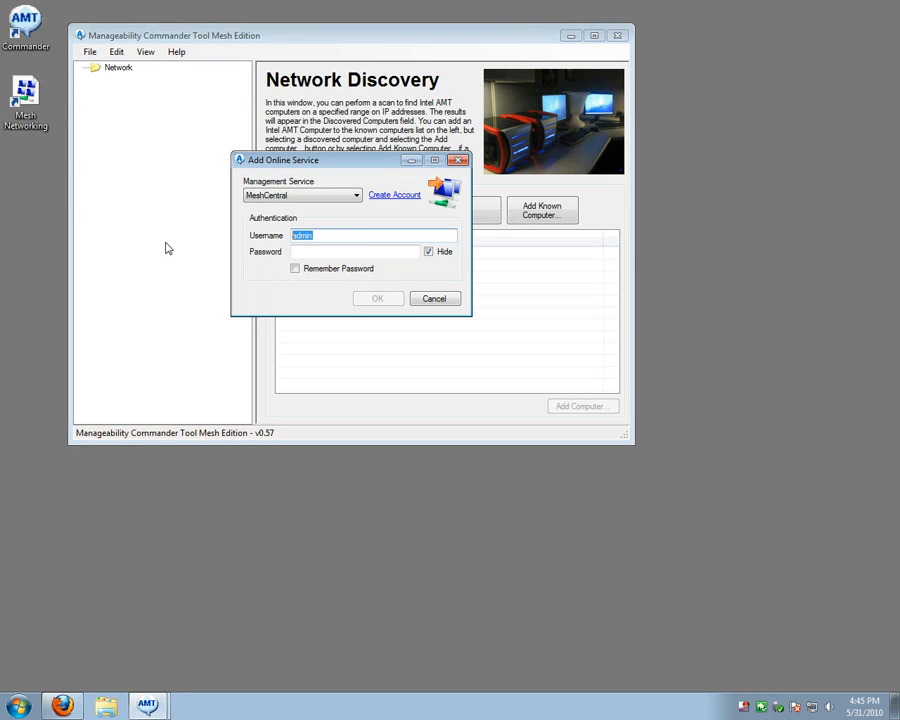
text(ylian)
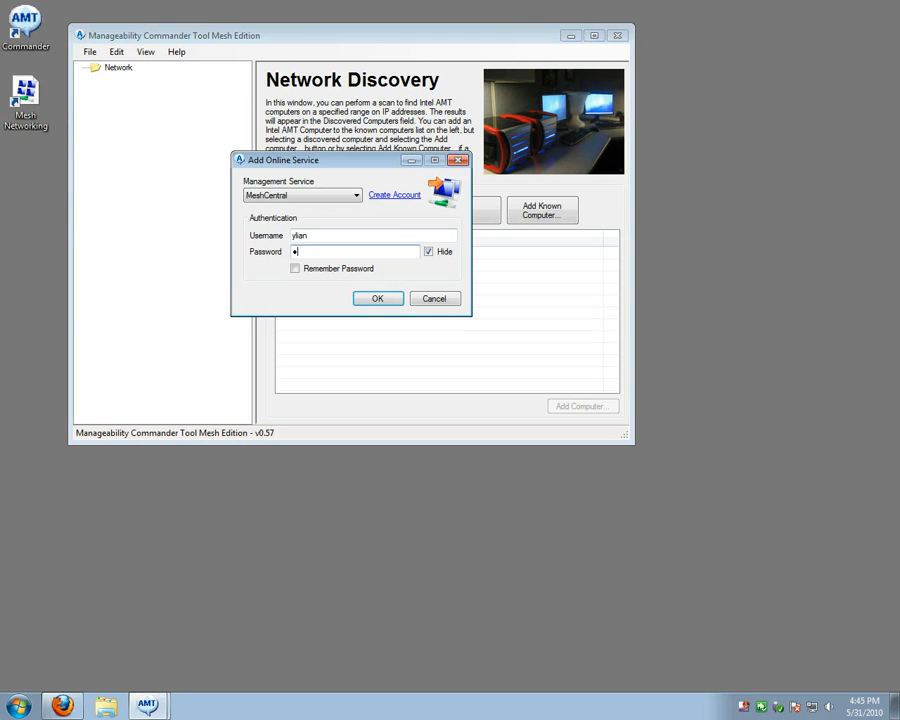
text(password)
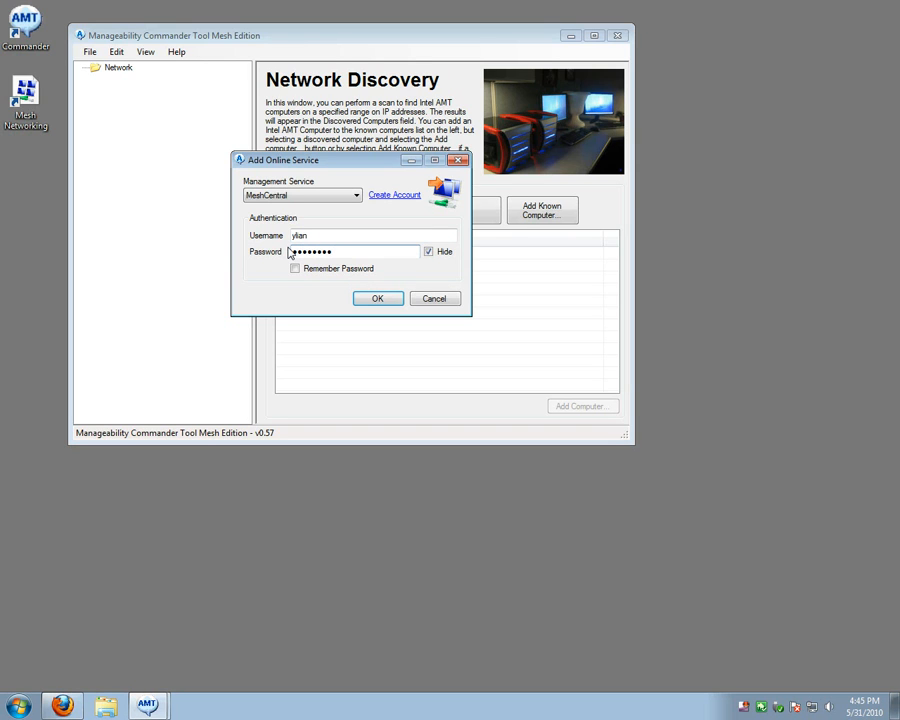
click(294, 268)
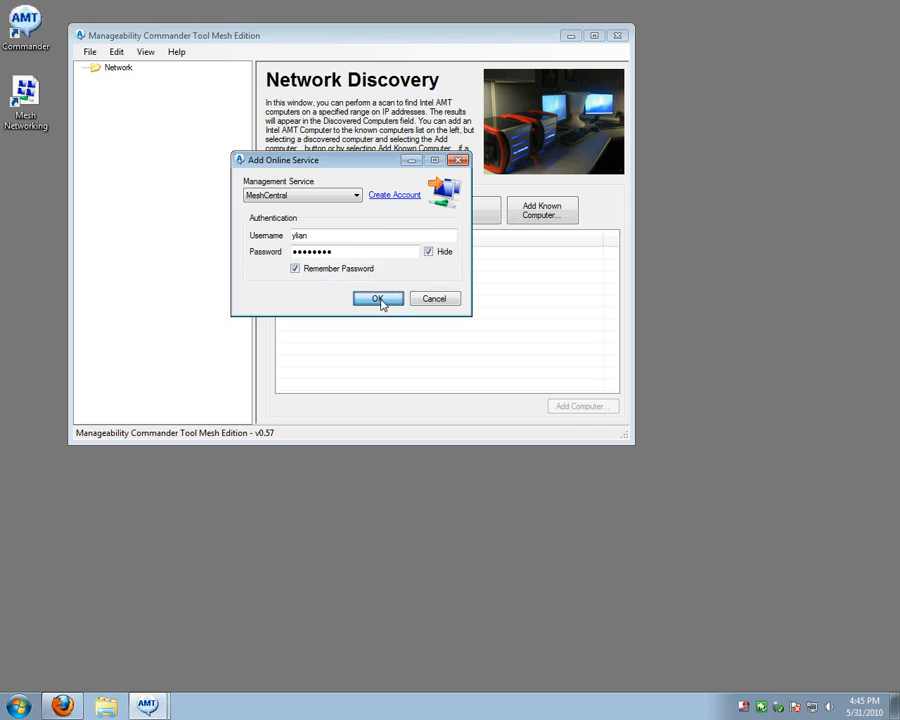
click(376, 298)
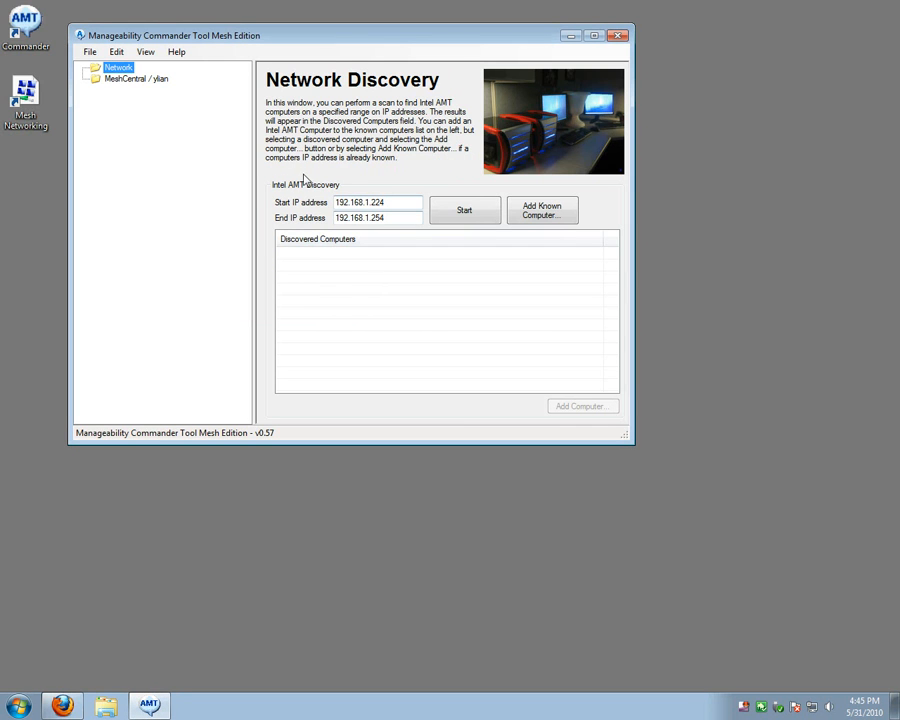
Step: Select the MeshCentral entry to show its Online Service page with the Intel Oregon Mesh Lab computers
click(136, 78)
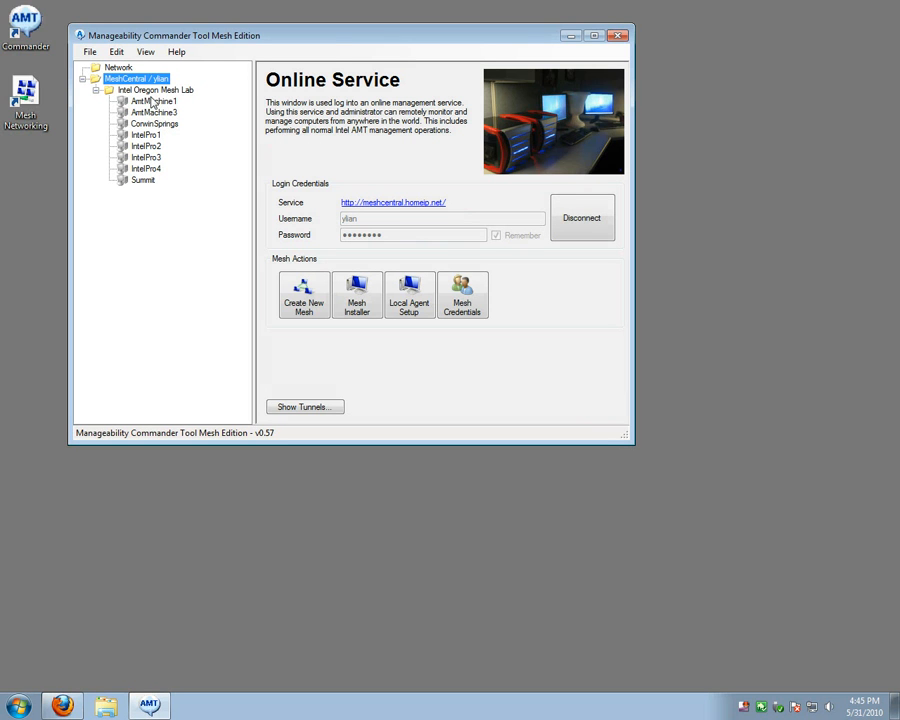
mouse_move(156, 184)
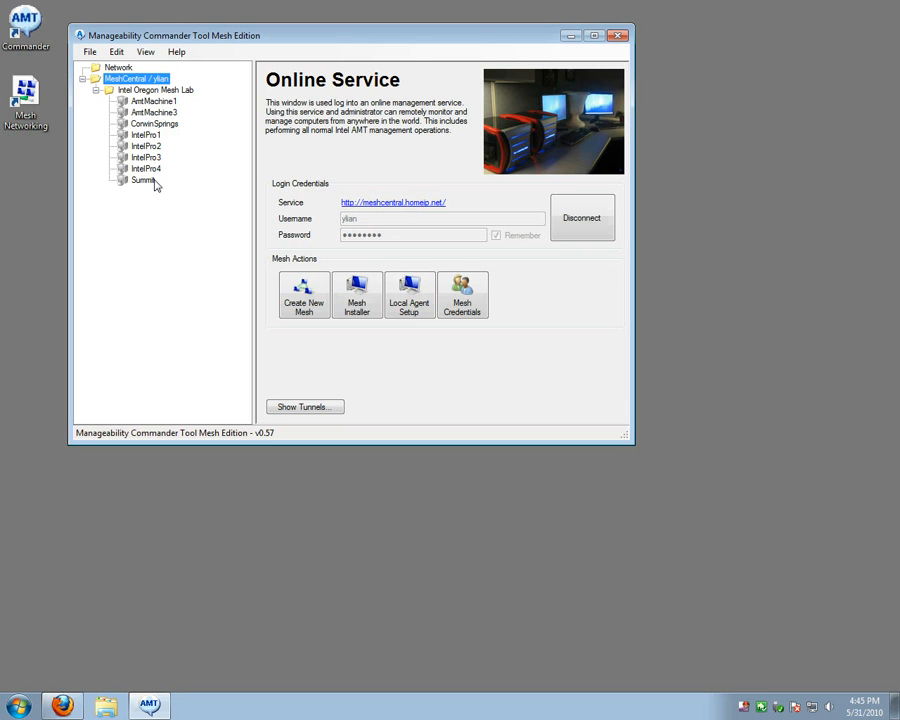
mouse_move(136, 260)
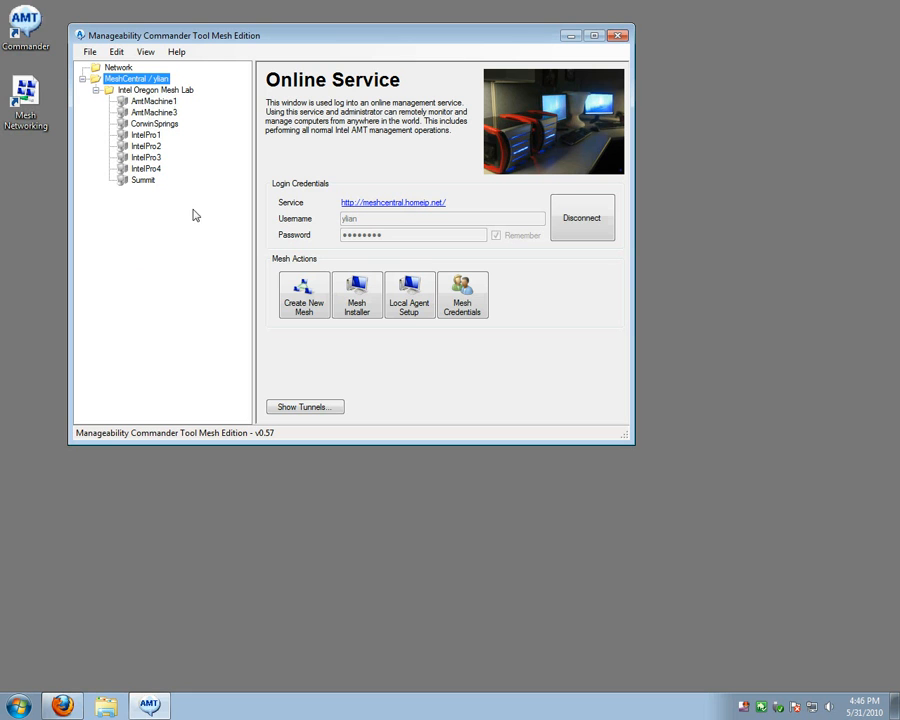
mouse_move(206, 184)
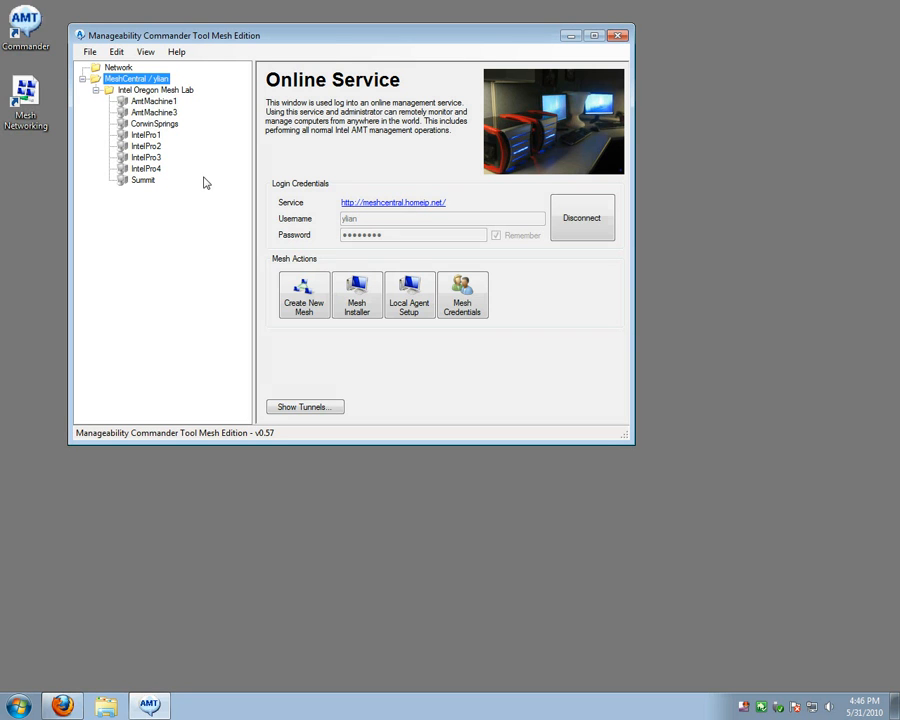
Step: Connect to AmtMachine1, showing its Connect & Control page with a localhost connection
click(152, 100)
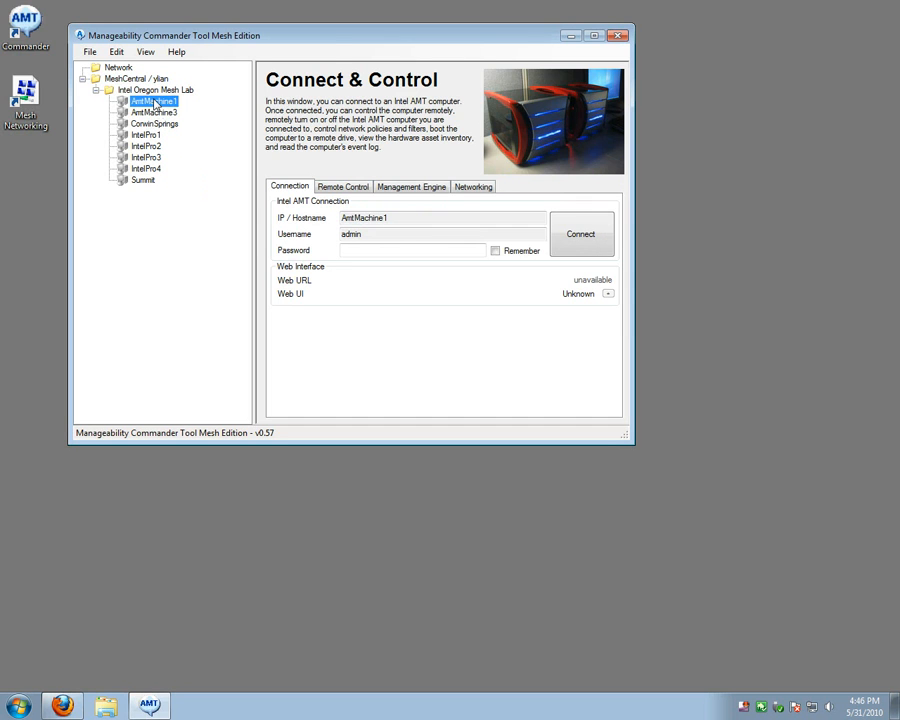
click(580, 232)
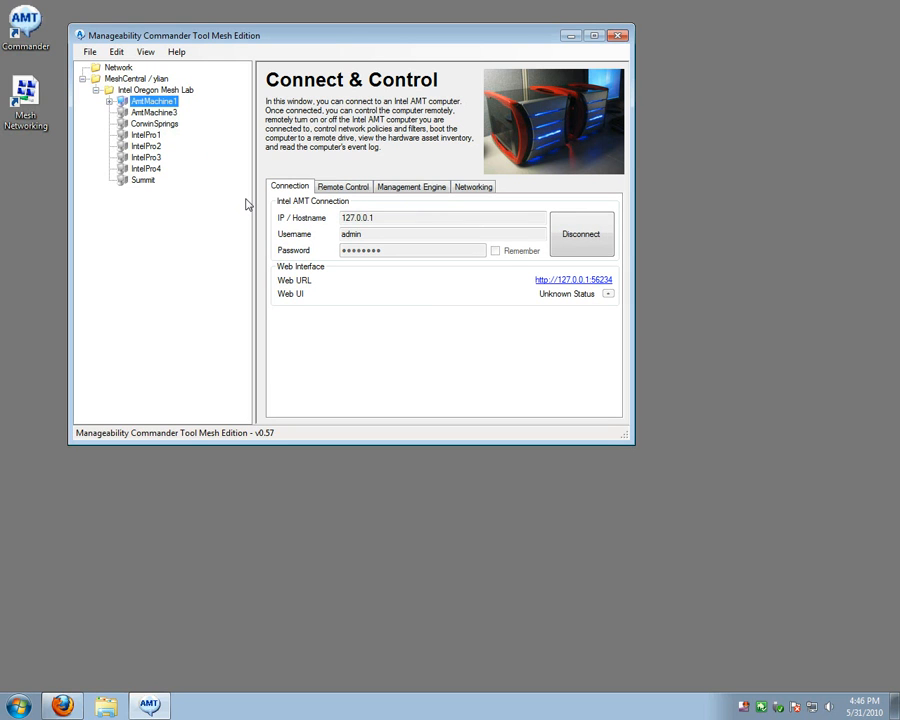
mouse_move(110, 108)
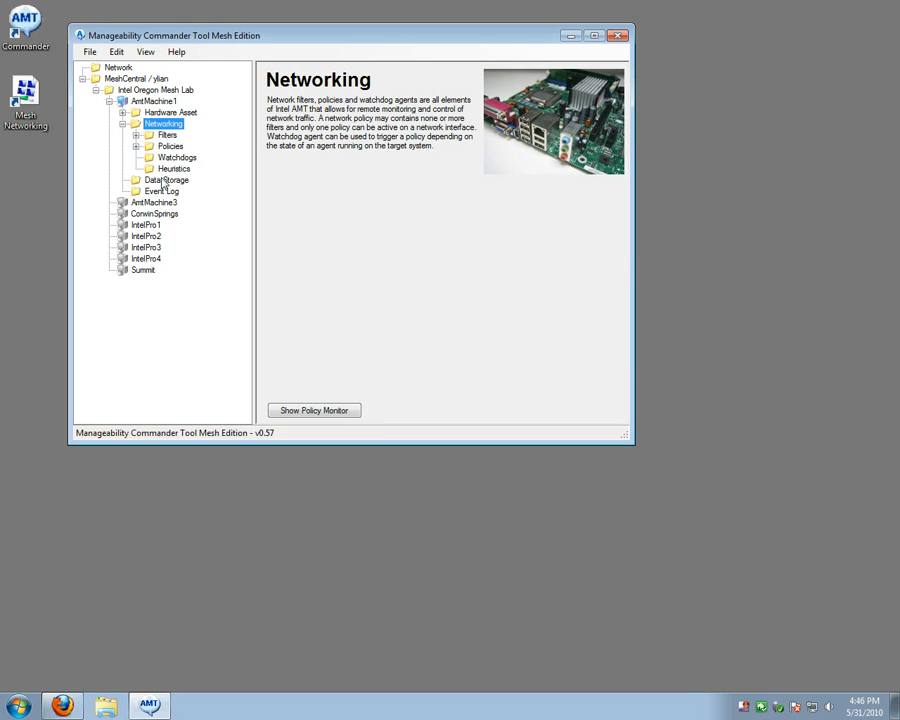
mouse_move(444, 292)
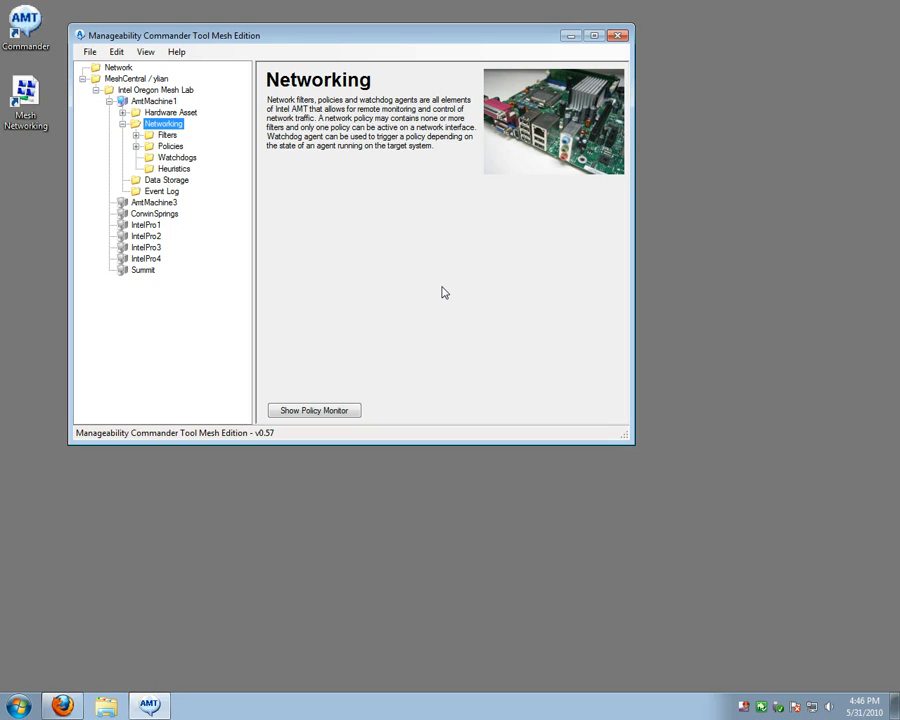
mouse_move(260, 236)
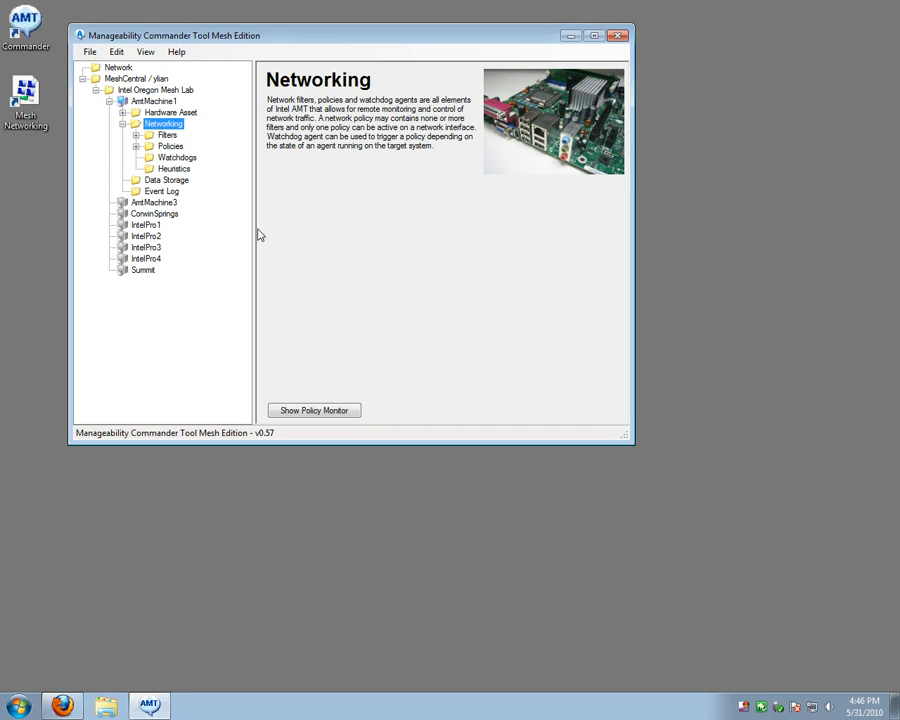
mouse_move(168, 184)
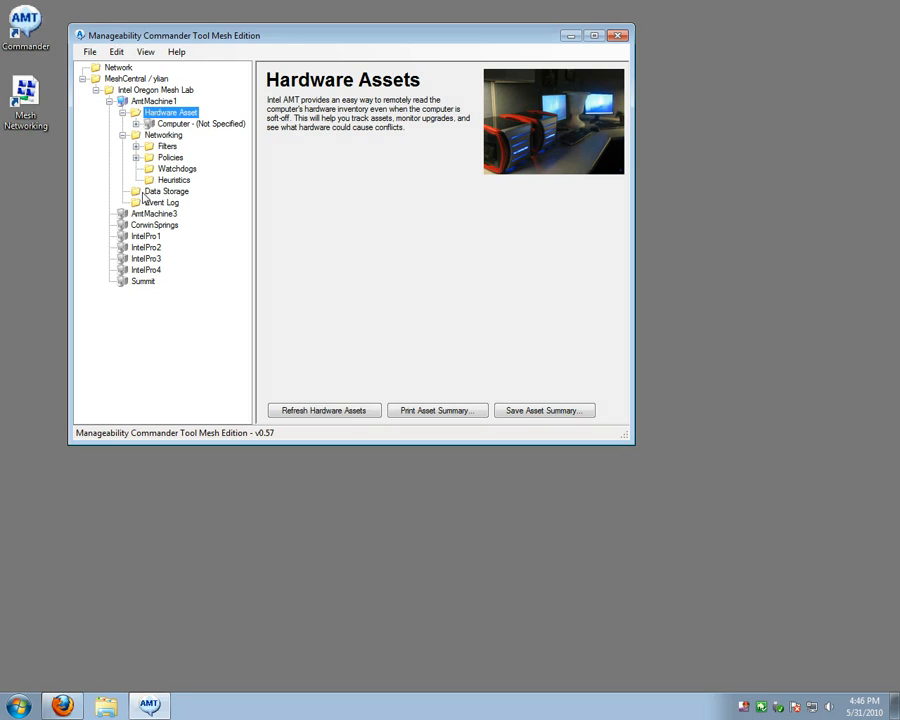
Step: Browse AmtMachine1's Event Log and NVRAM Data Storage, then show its Computer System page with UUID
click(160, 202)
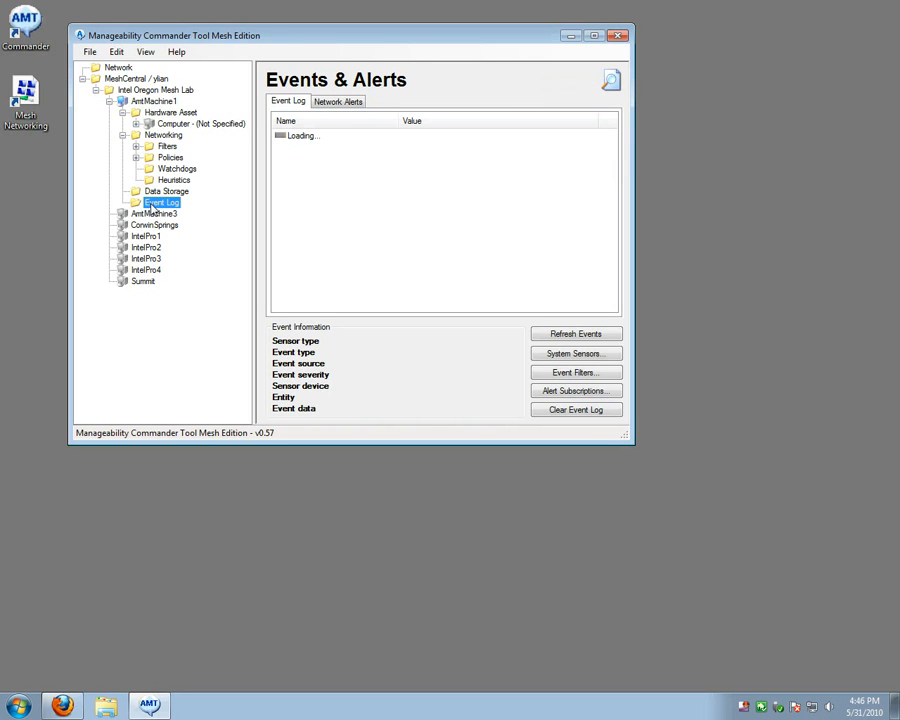
mouse_move(348, 290)
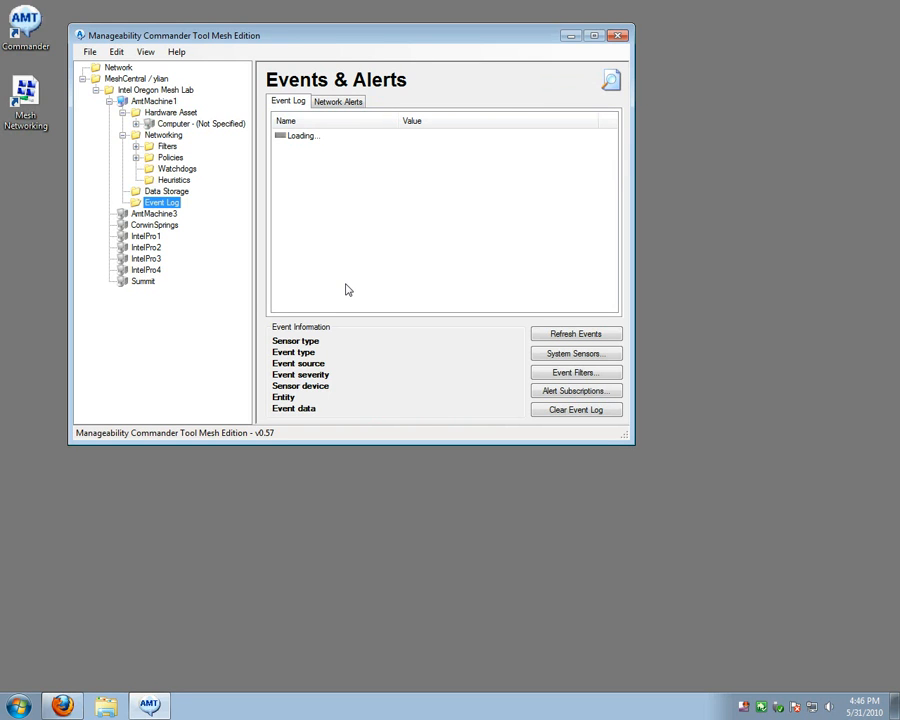
right_click(152, 100)
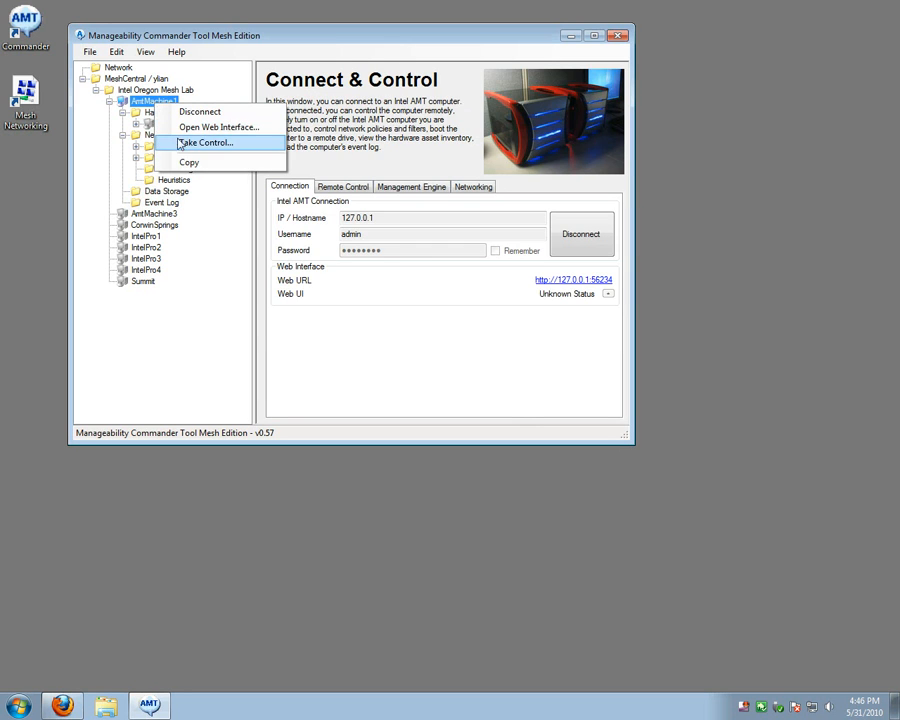
click(166, 192)
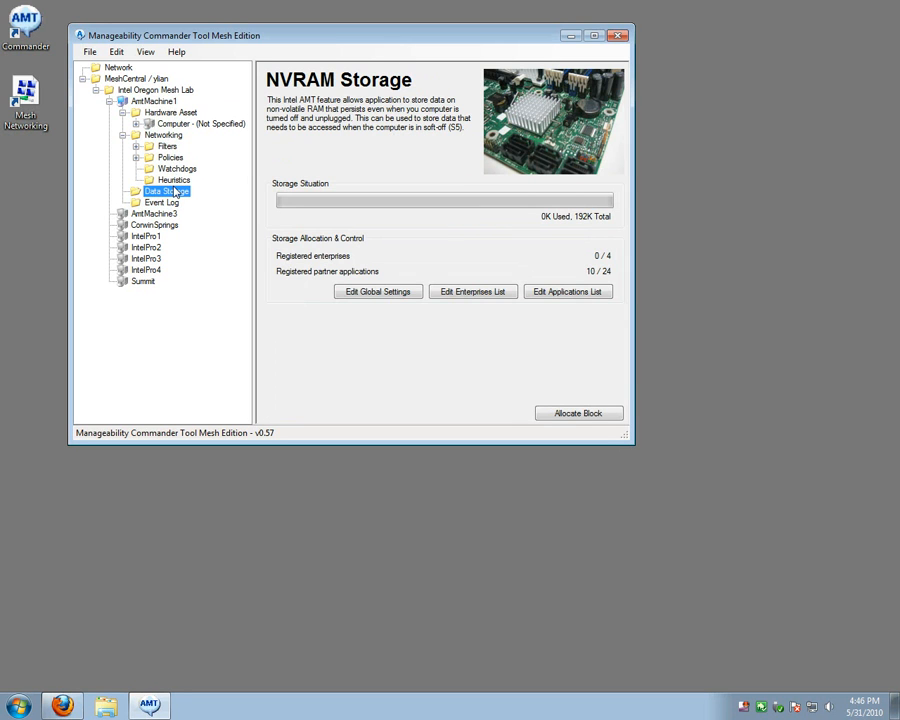
click(160, 202)
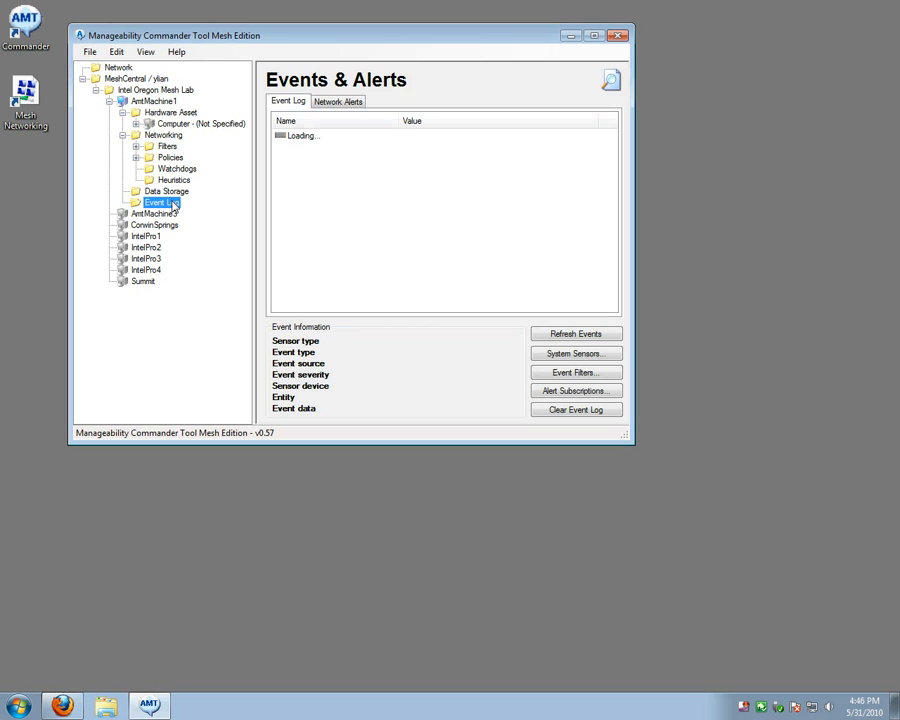
click(200, 124)
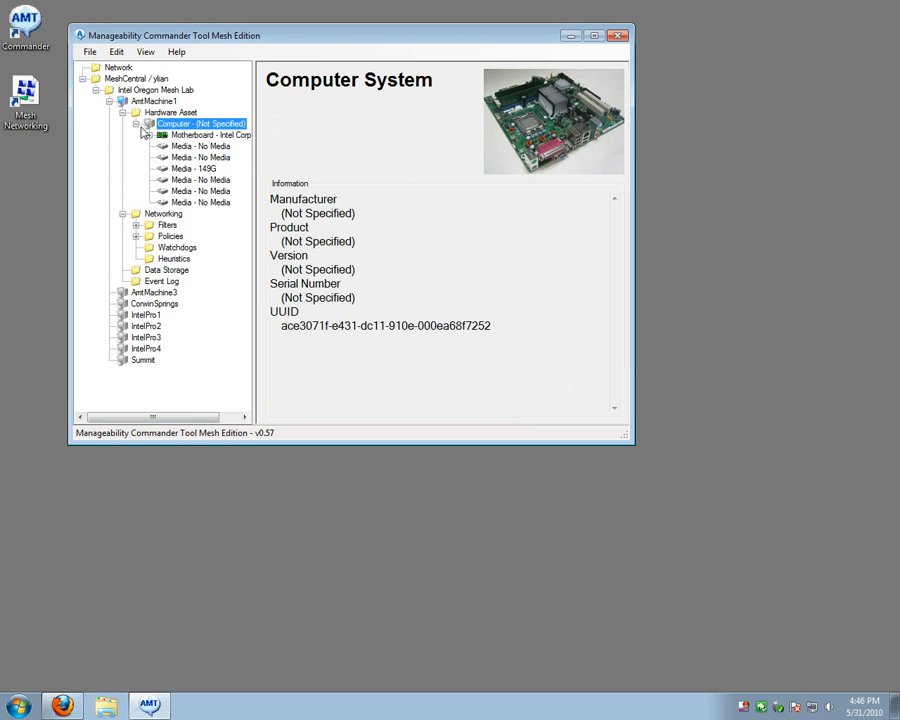
Step: Review the Motherboard details under Computer, then return to the Hardware Assets overview
click(190, 136)
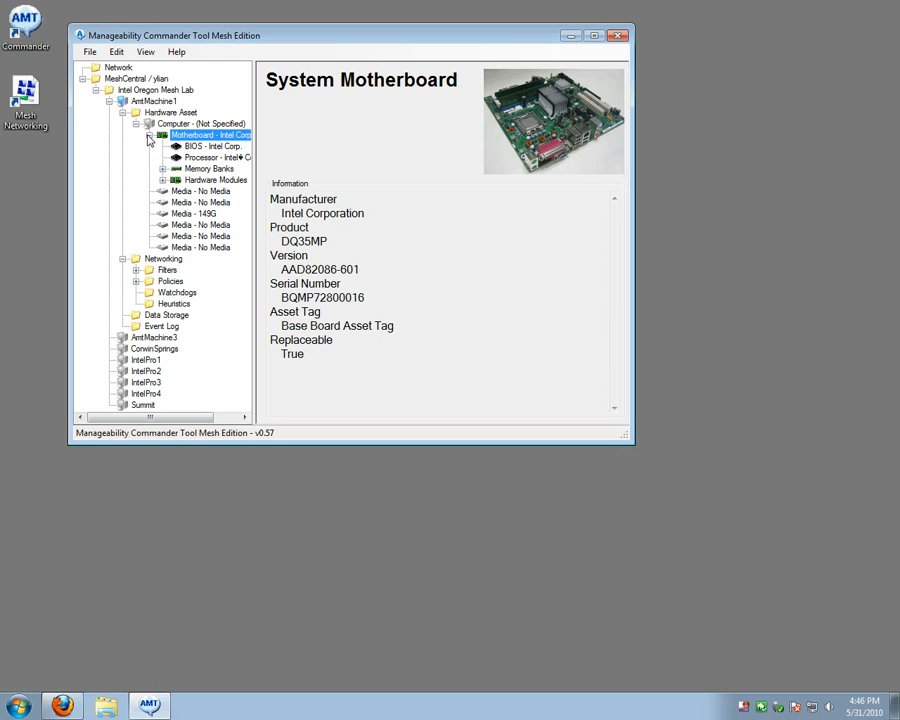
click(172, 112)
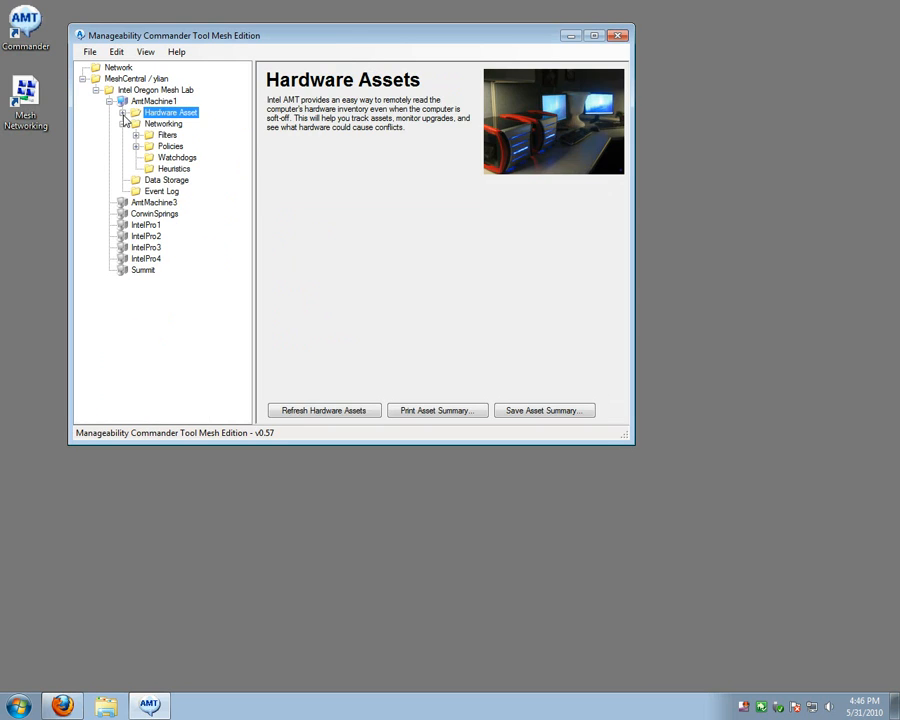